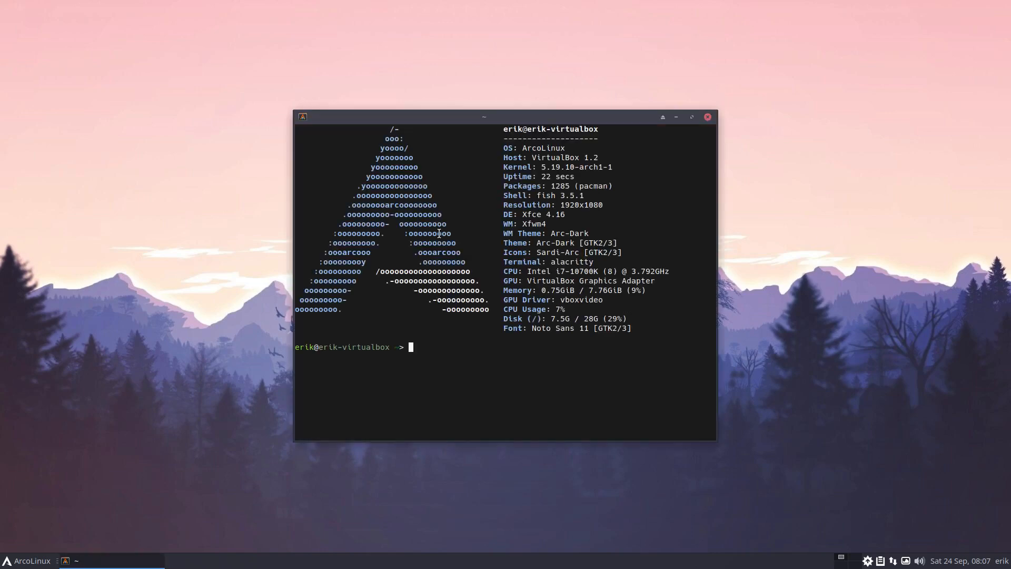
- Run 'update' to sync the pacman package databases, then close the terminal
text(update)
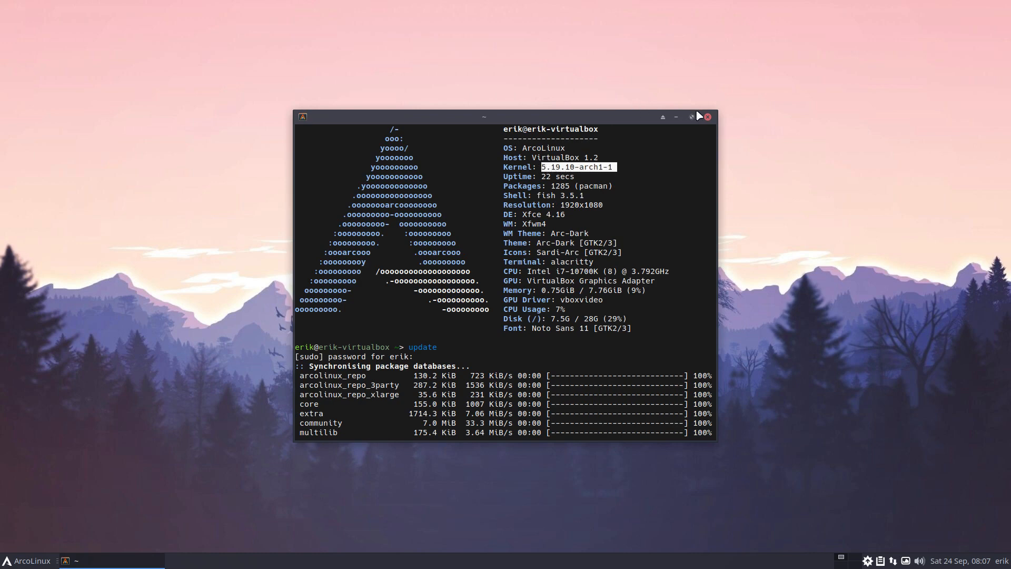
click(708, 117)
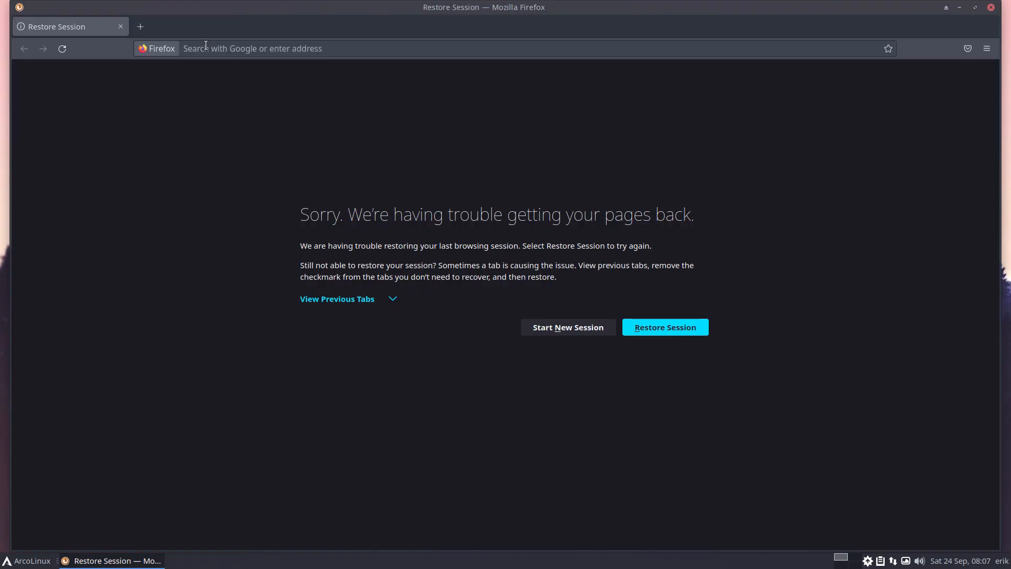
- Start a new session, search 'arch linux kernel' and open ArchWiki's supported kernels section
click(568, 327)
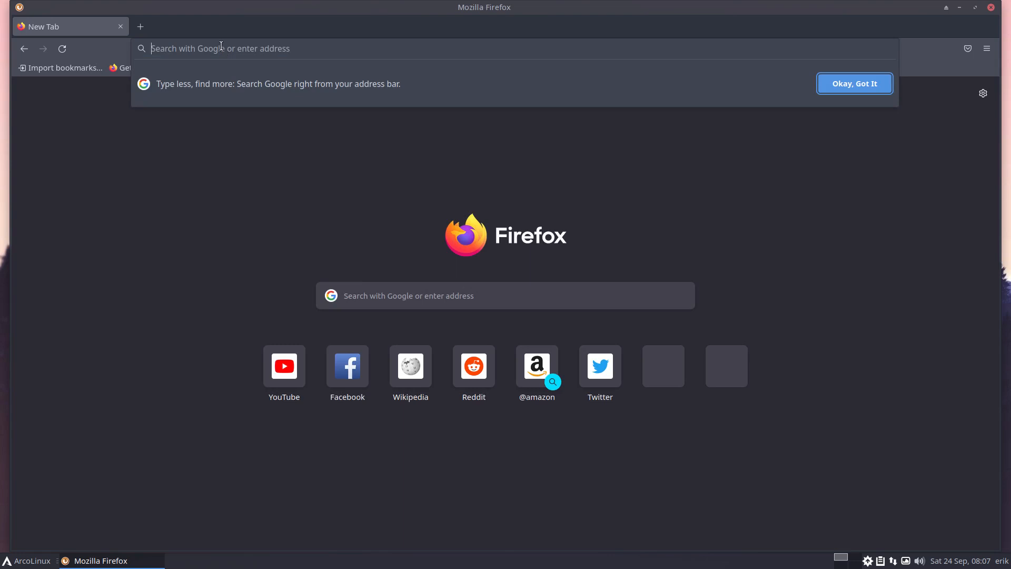
text(arch linux)
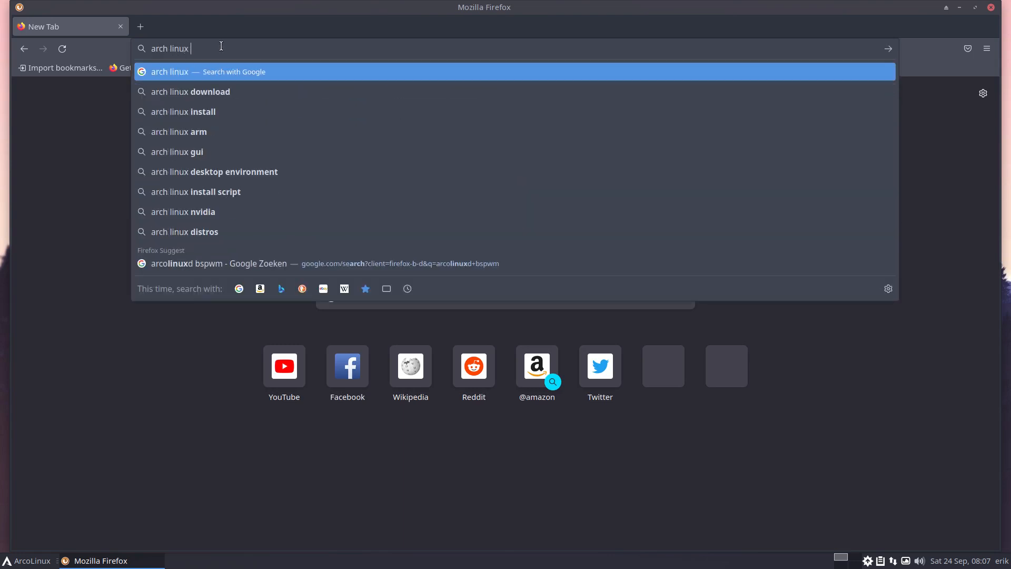
text(l)
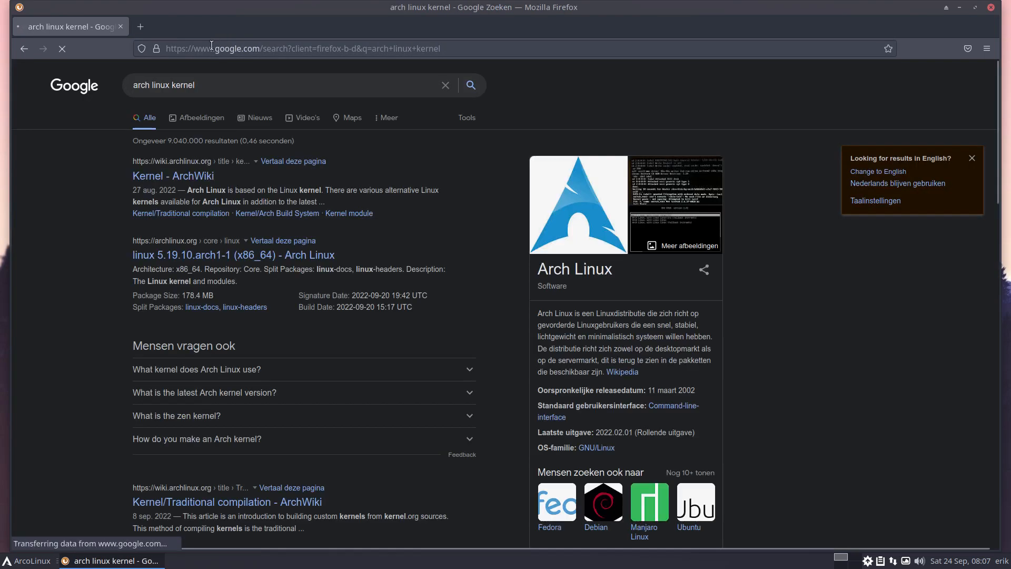
click(173, 176)
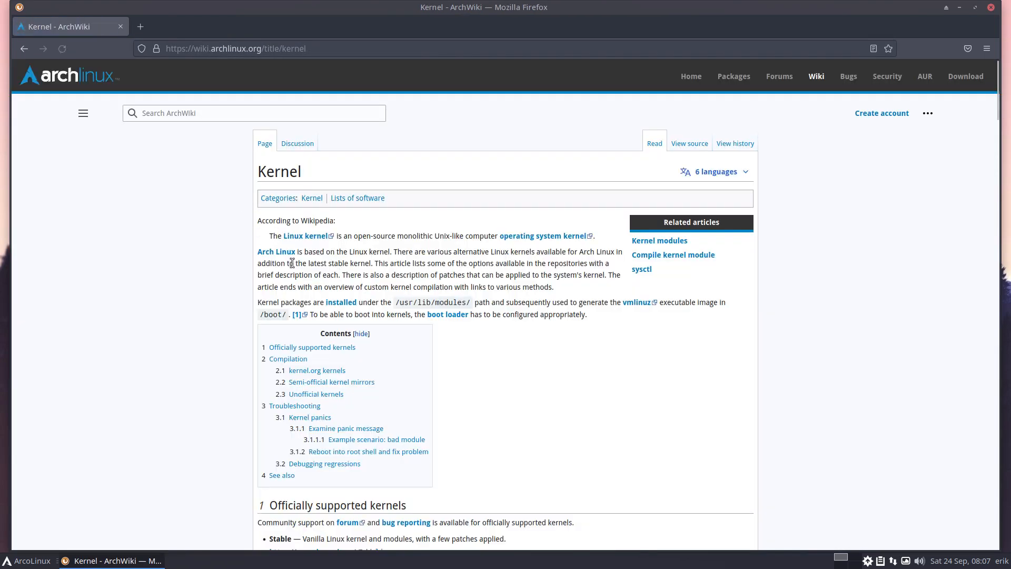
scroll(down, 3)
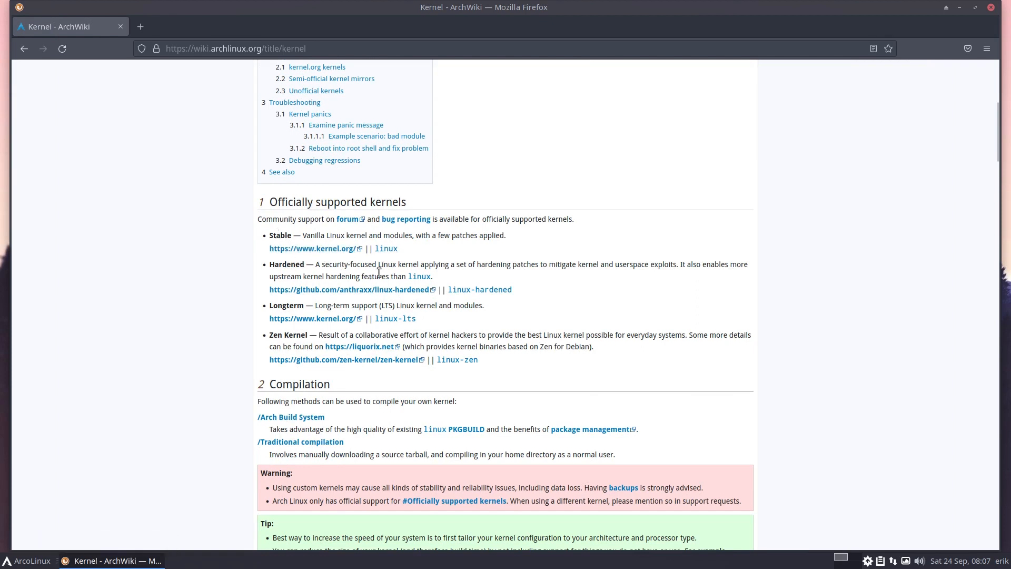
mouse_move(277, 304)
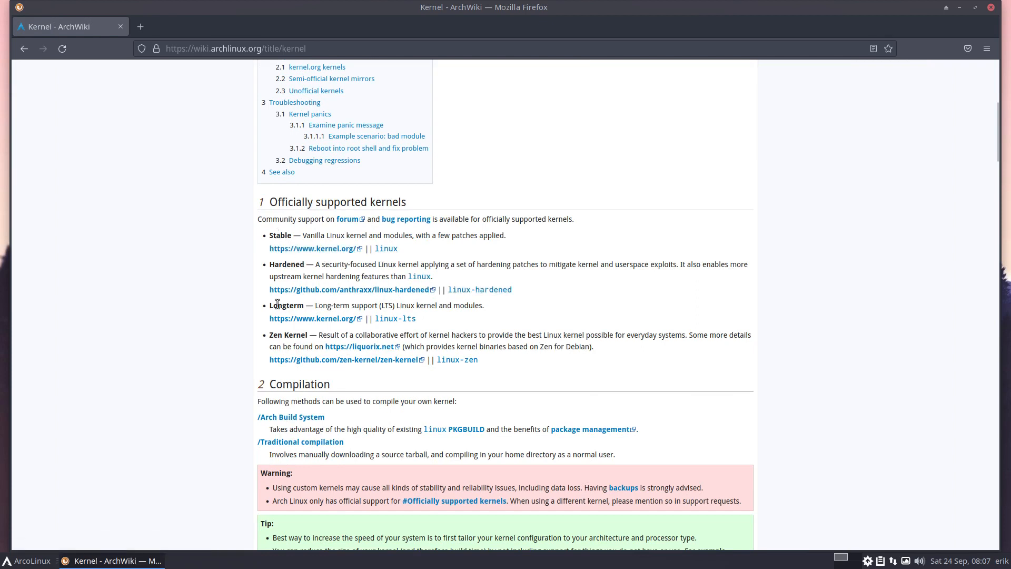
mouse_move(423, 354)
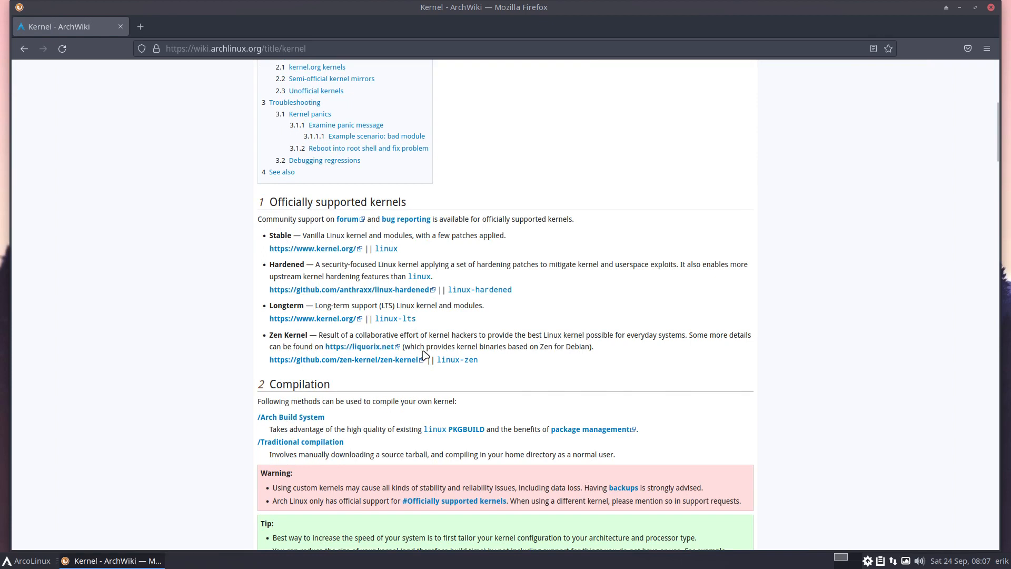
mouse_move(199, 115)
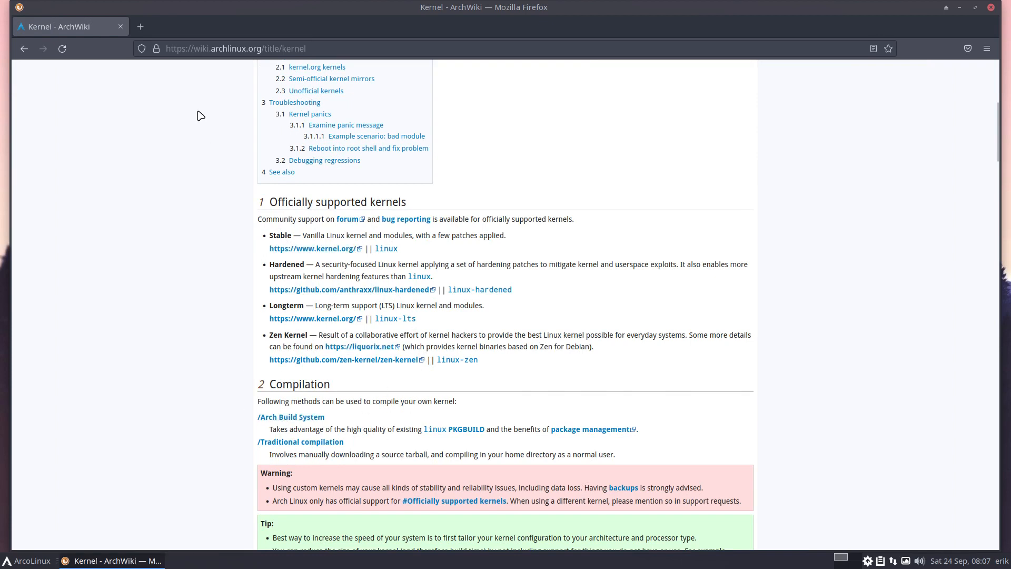
- Search 'xanmod' in a new tab and open the XanMod Kernel release table
text(x)
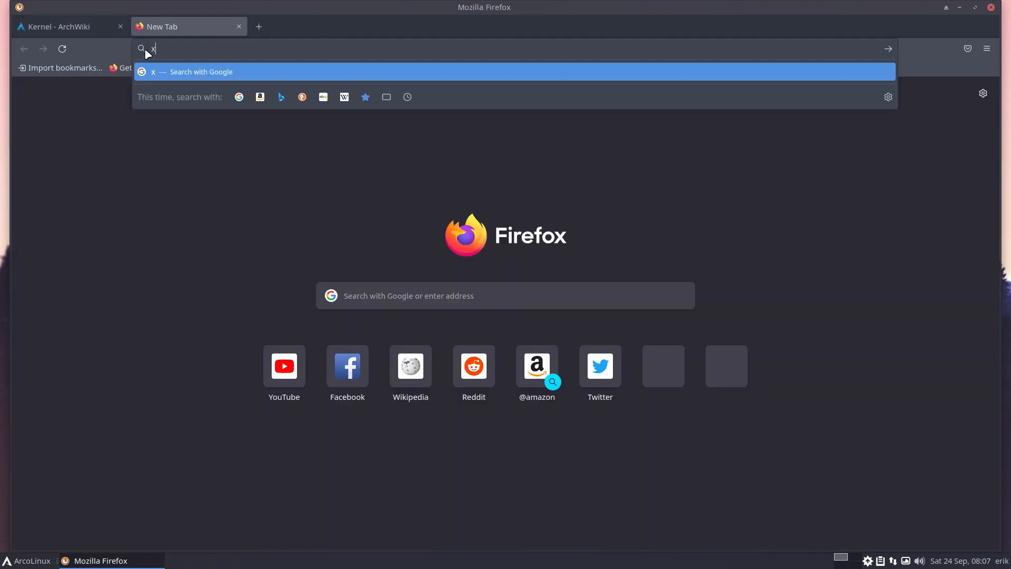
text(xanmod)
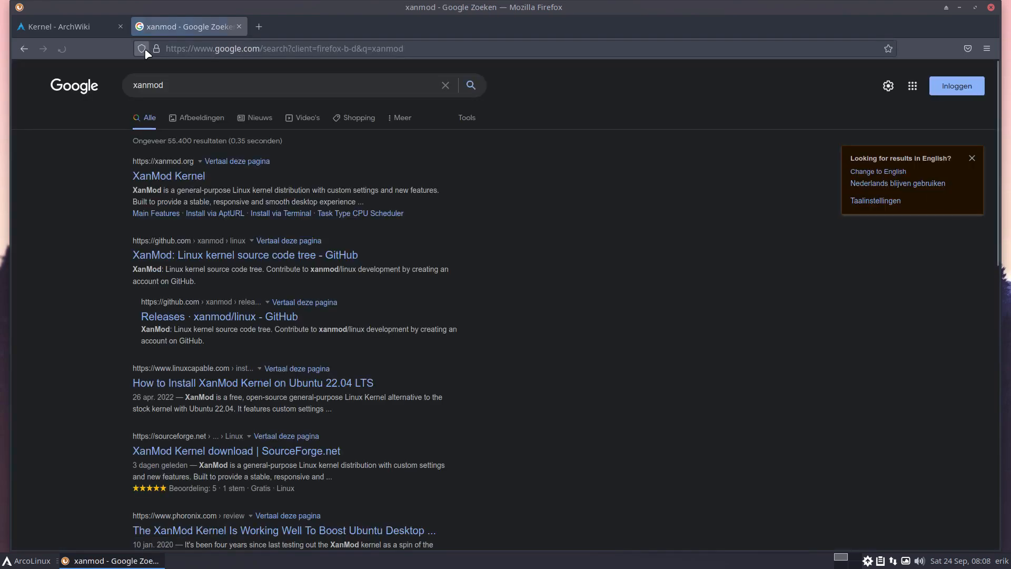
click(169, 176)
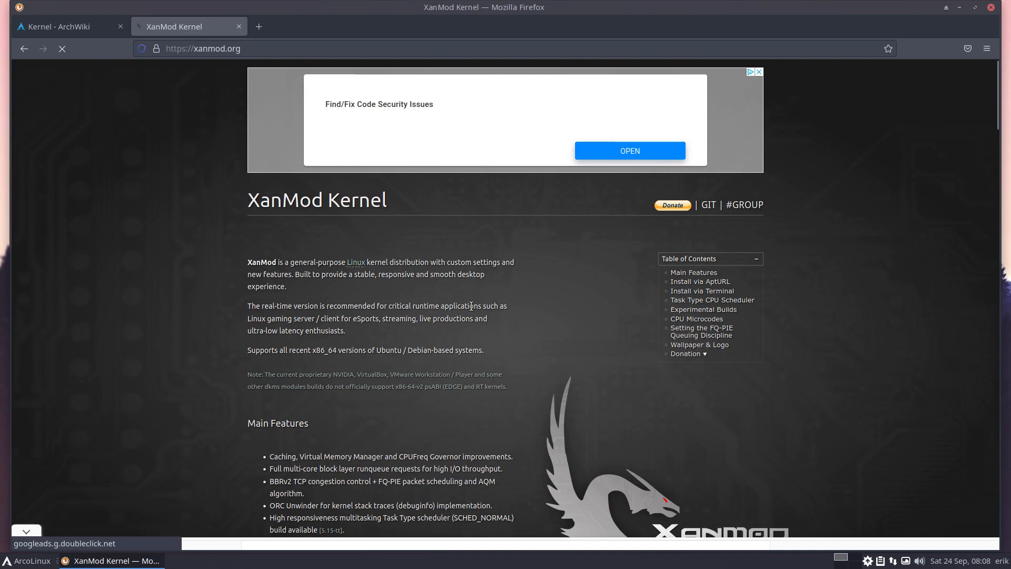
scroll(down, 3)
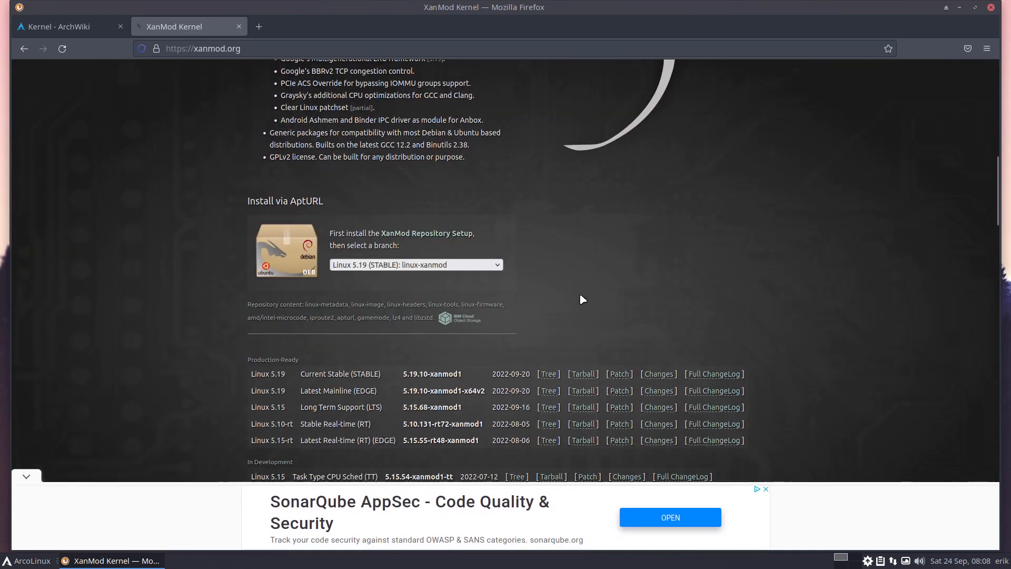
scroll(down, 3)
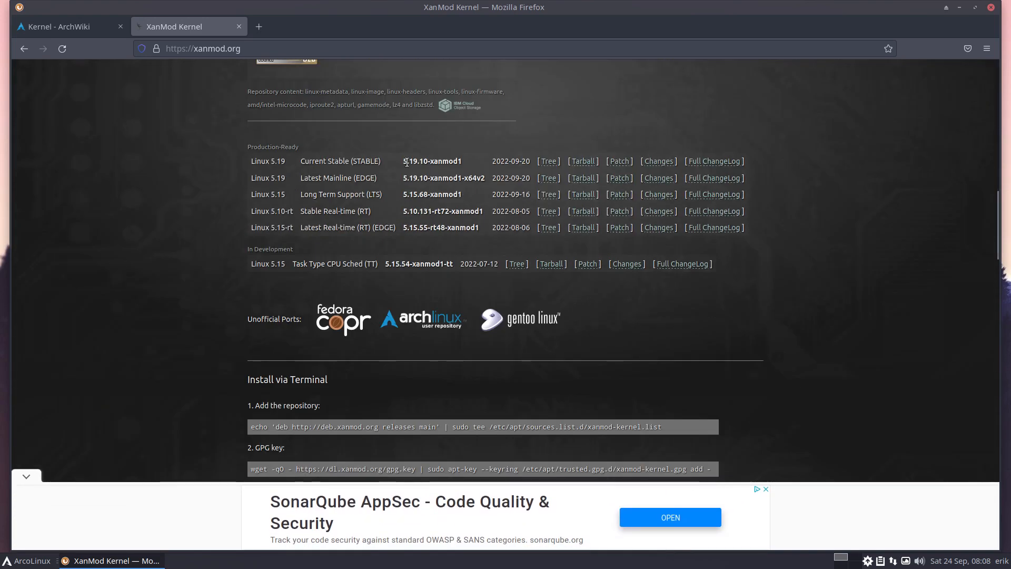
click(260, 26)
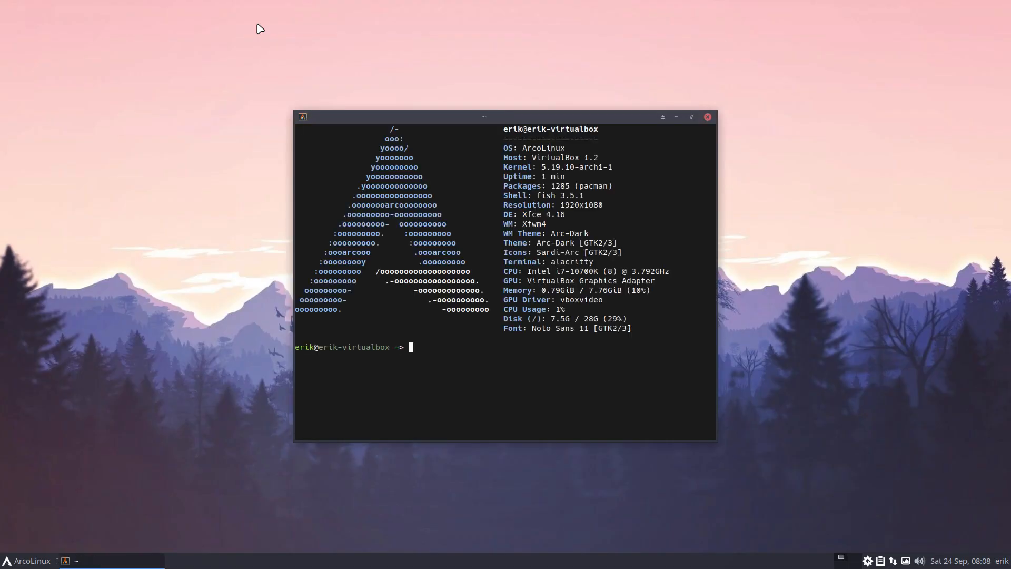
- Enter a sudo pacman -S linux package install command and submit the sudo password
text(sudo pacman -S termite)
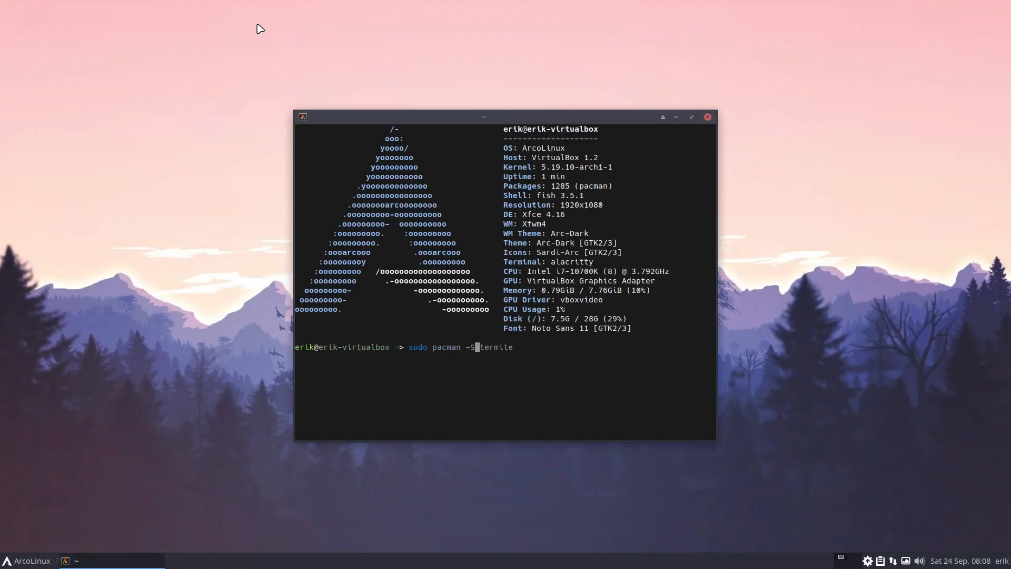
text(linux-)
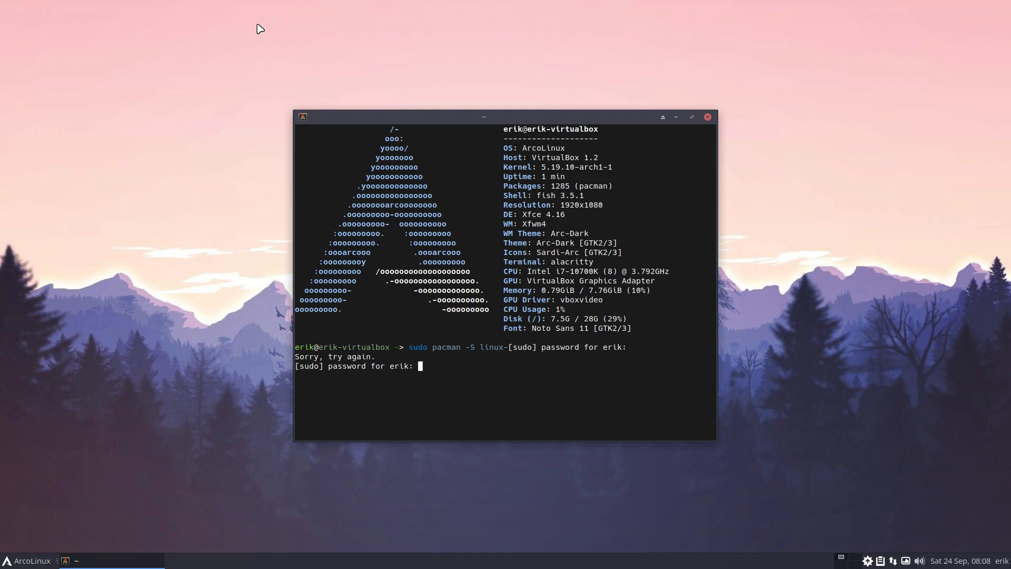
key(Return)
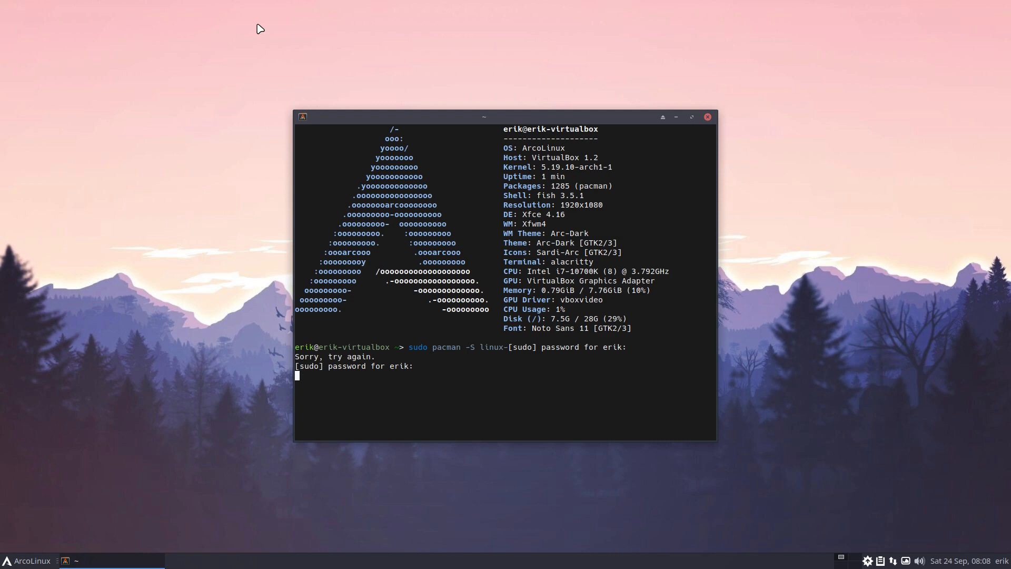
mouse_move(528, 47)
text(sudo pacman -S linux-xanmod-lts)
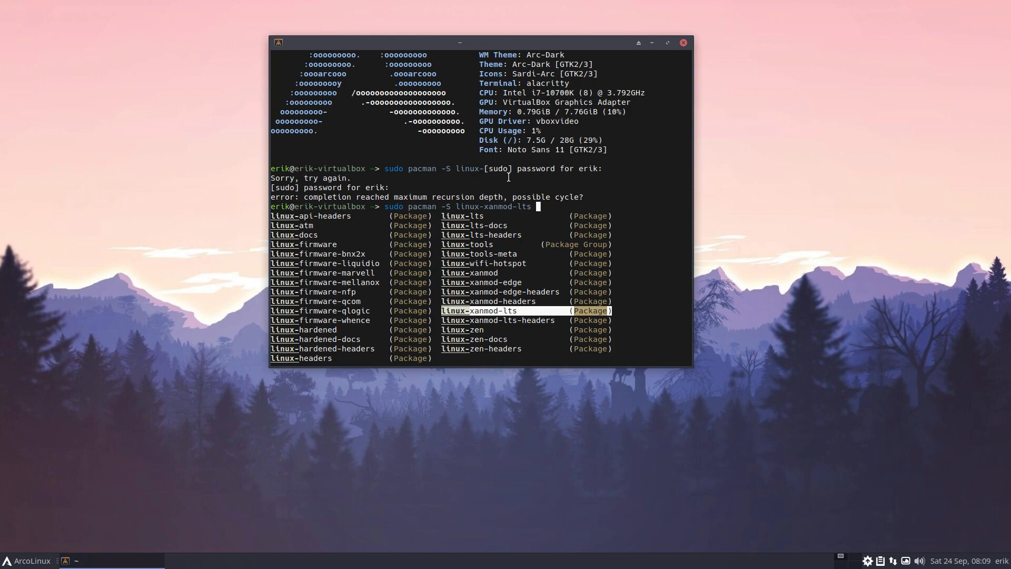
mouse_move(493, 433)
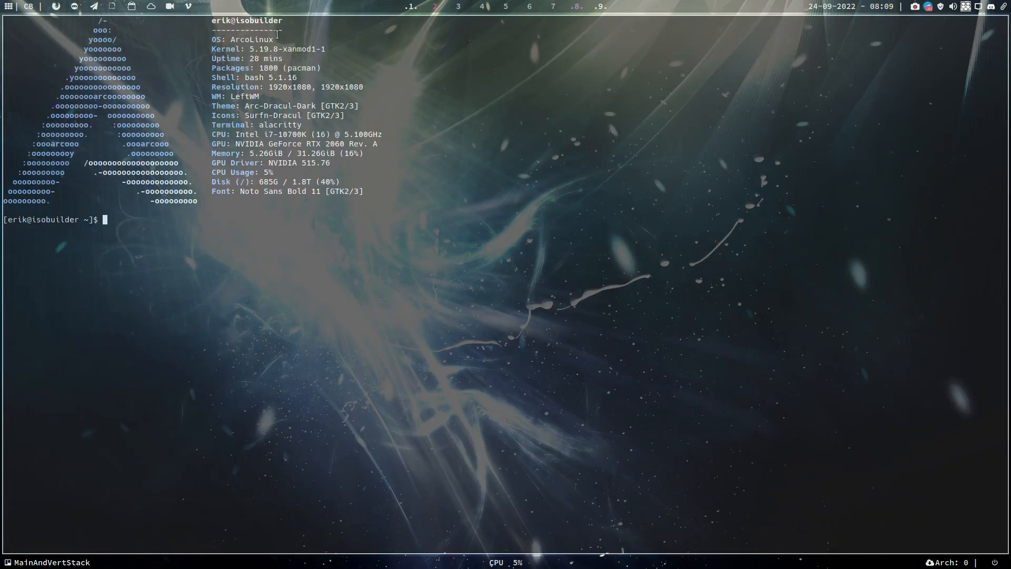
double_click(289, 48)
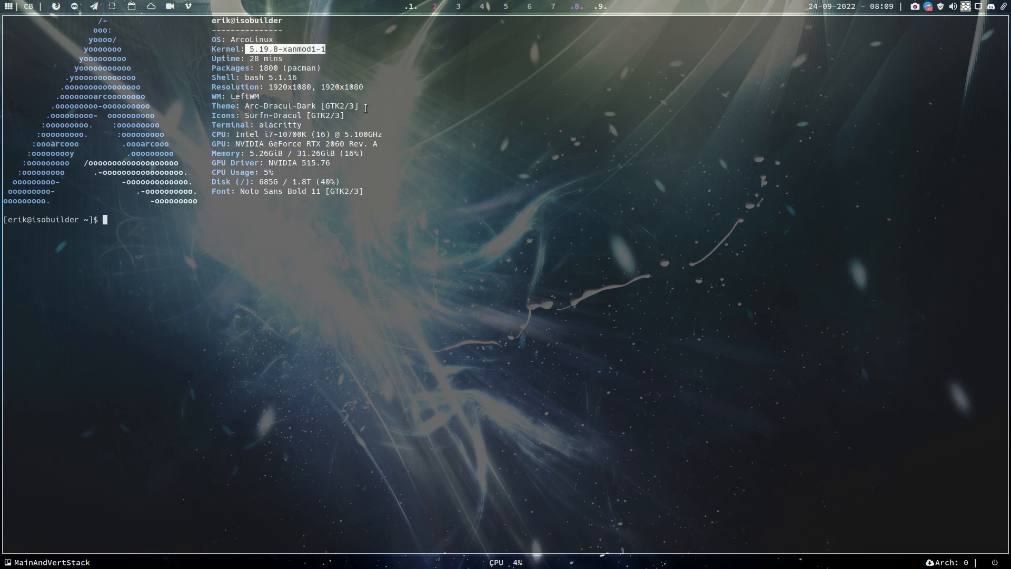
mouse_move(883, 45)
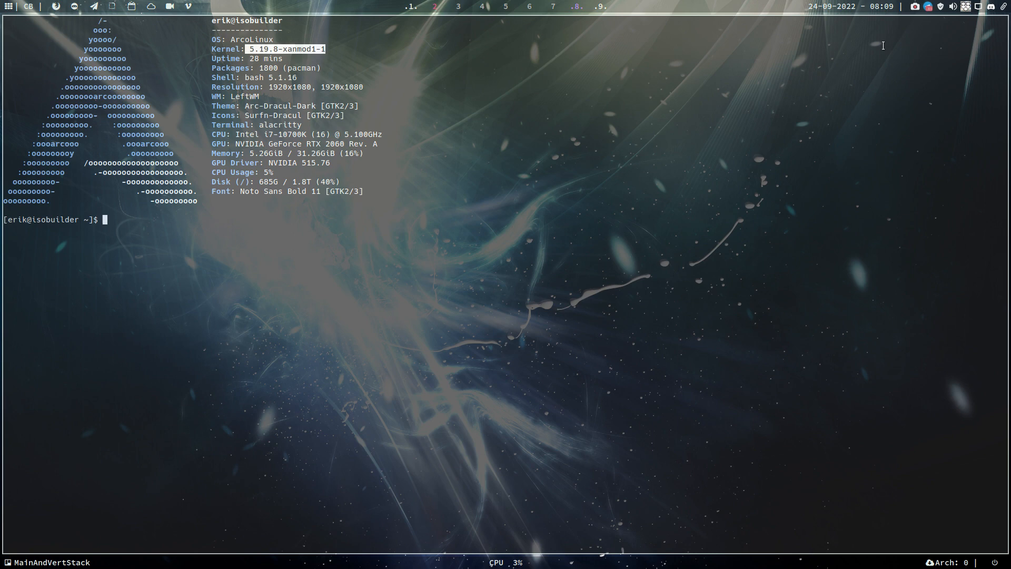
mouse_move(811, 137)
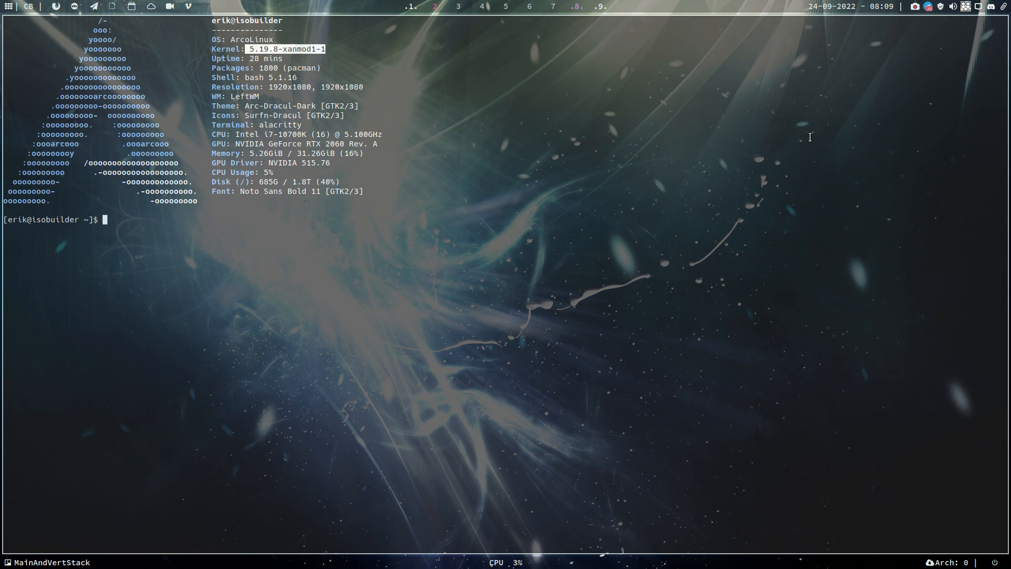
mouse_move(795, 96)
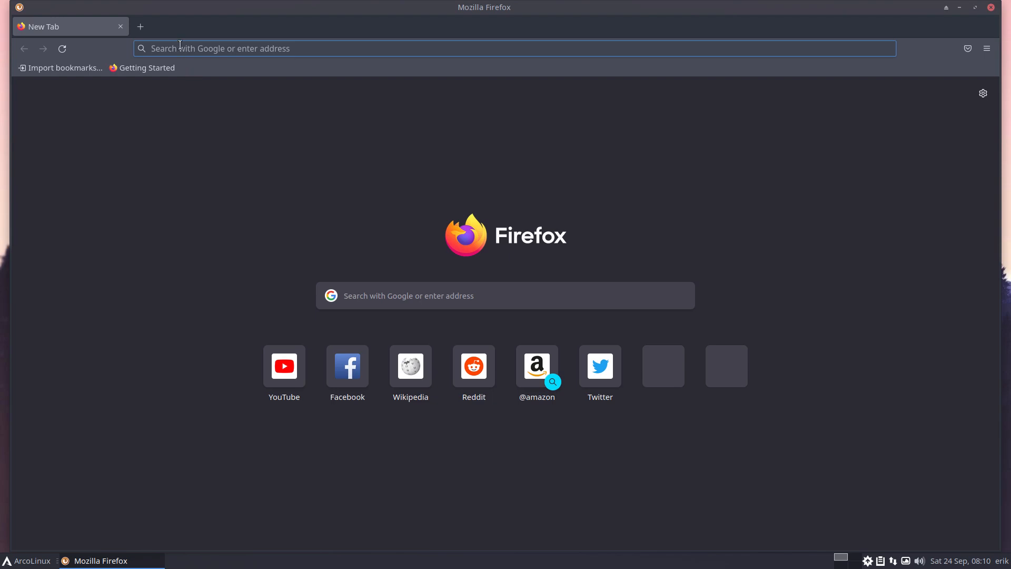
- Search Google for xanmod, open the XanMod Kernel homepage and select the NVIDIA/VirtualBox note
text(xanm)
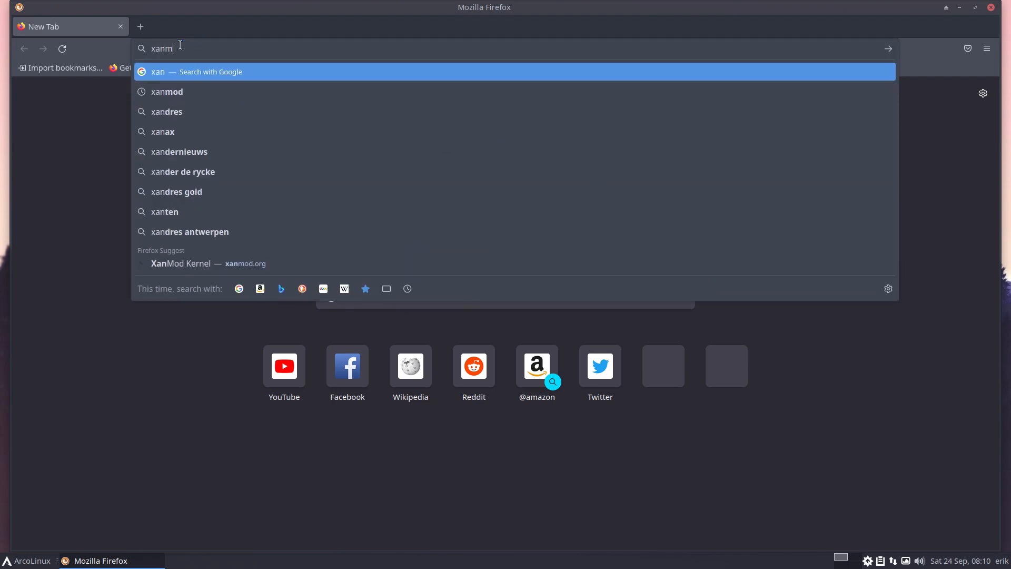
click(167, 92)
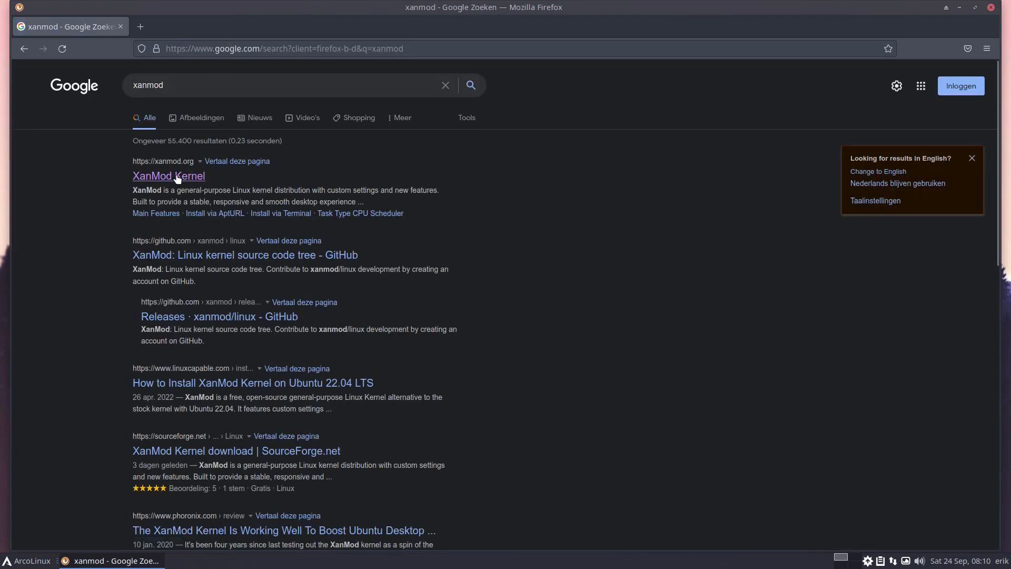
click(168, 176)
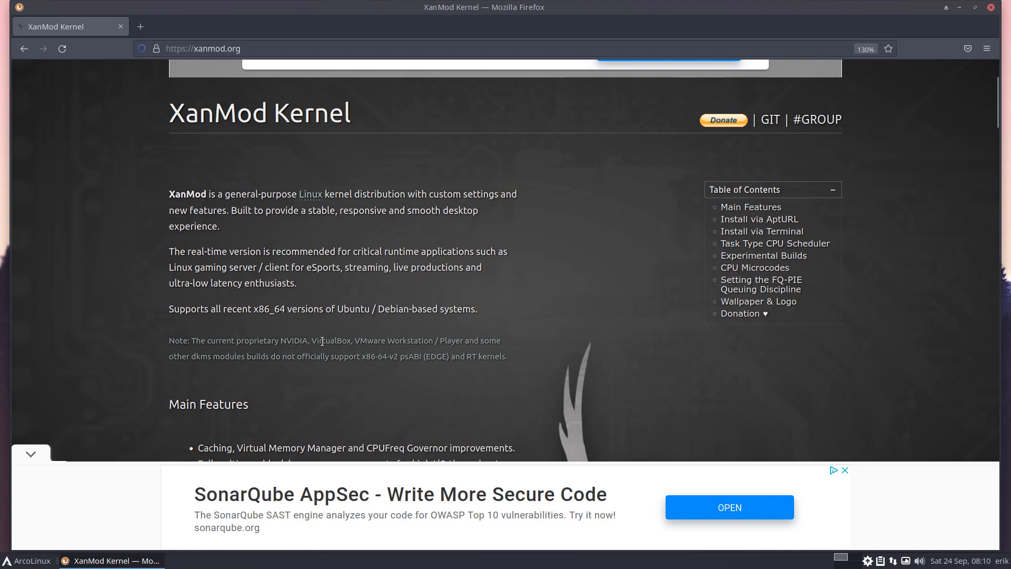
mouse_move(451, 340)
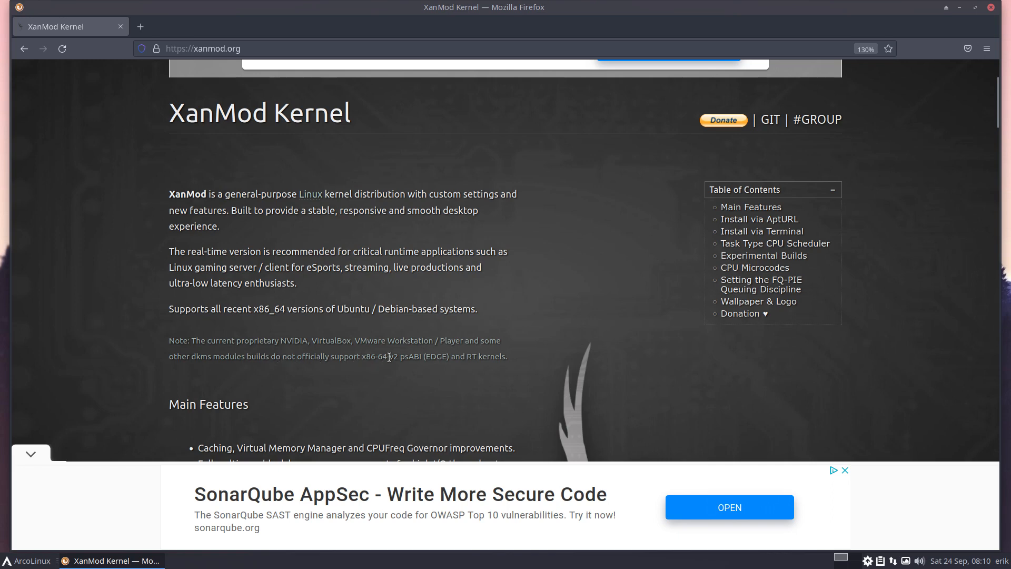
drag(169, 339, 508, 356)
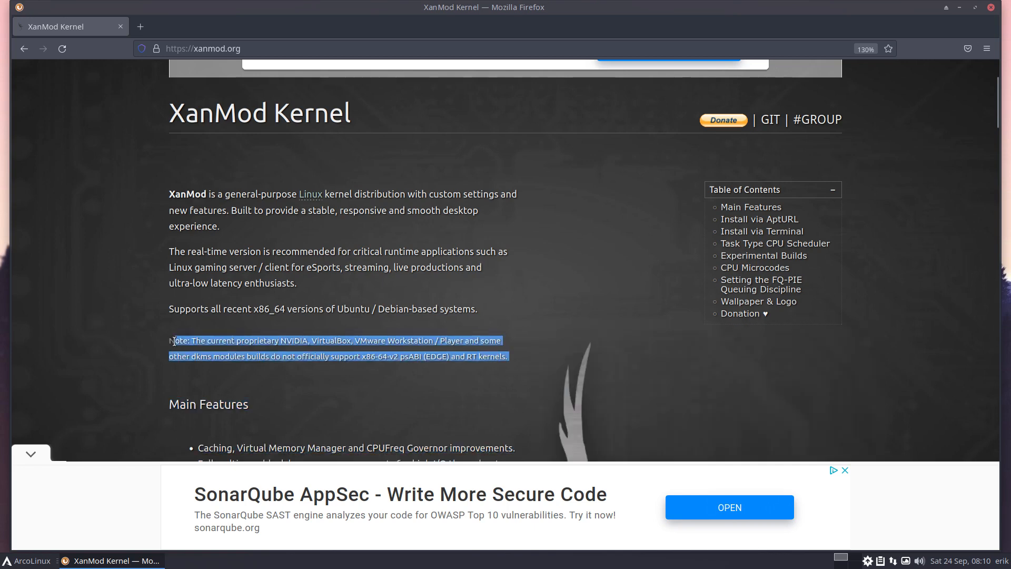
mouse_move(960, 7)
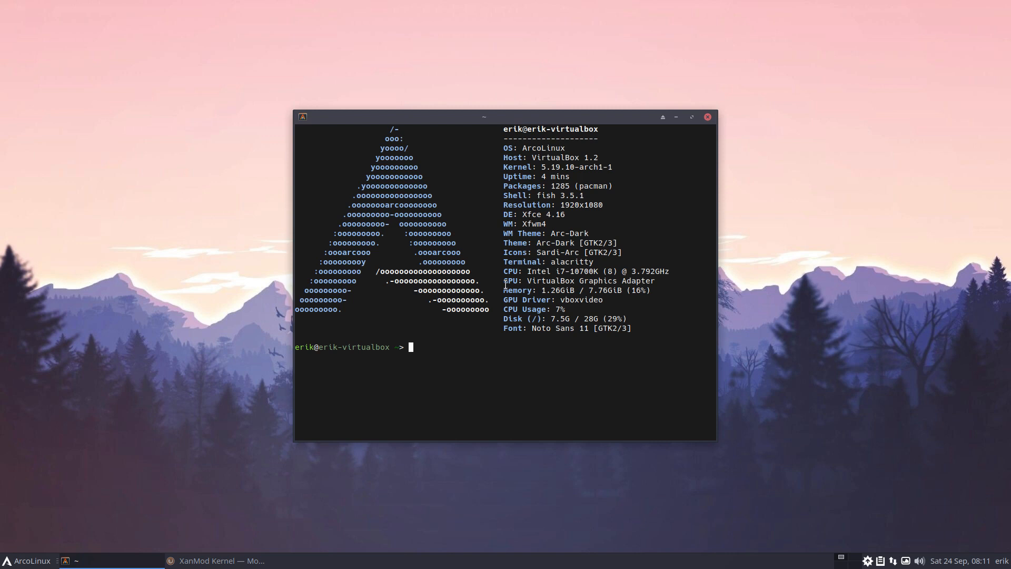
- Try sudo pacman -S linux-xanmod and decline the prompt with n
text(sudo reboot)
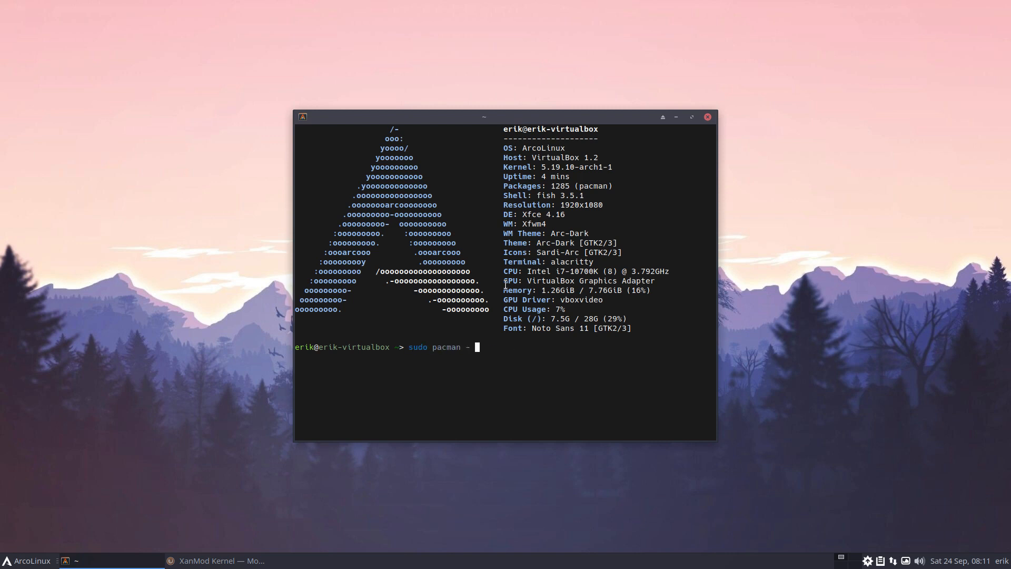
text(S l)
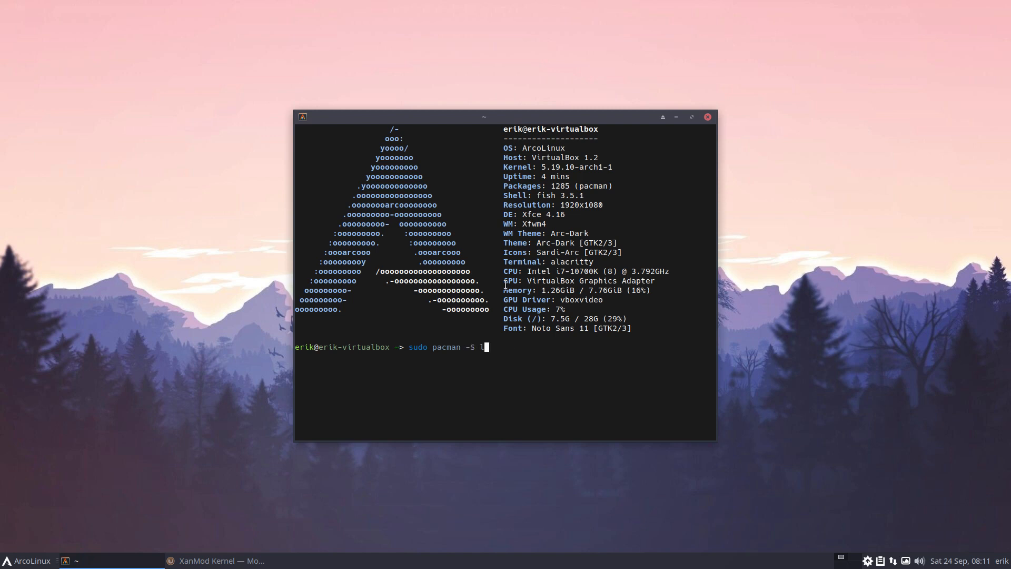
text(inux-xanmod)
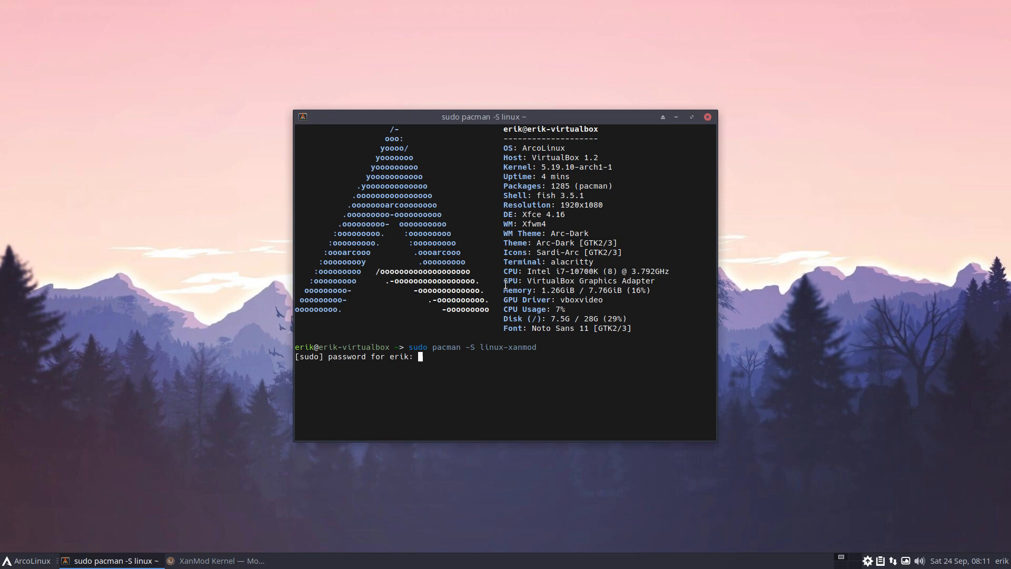
key(Return)
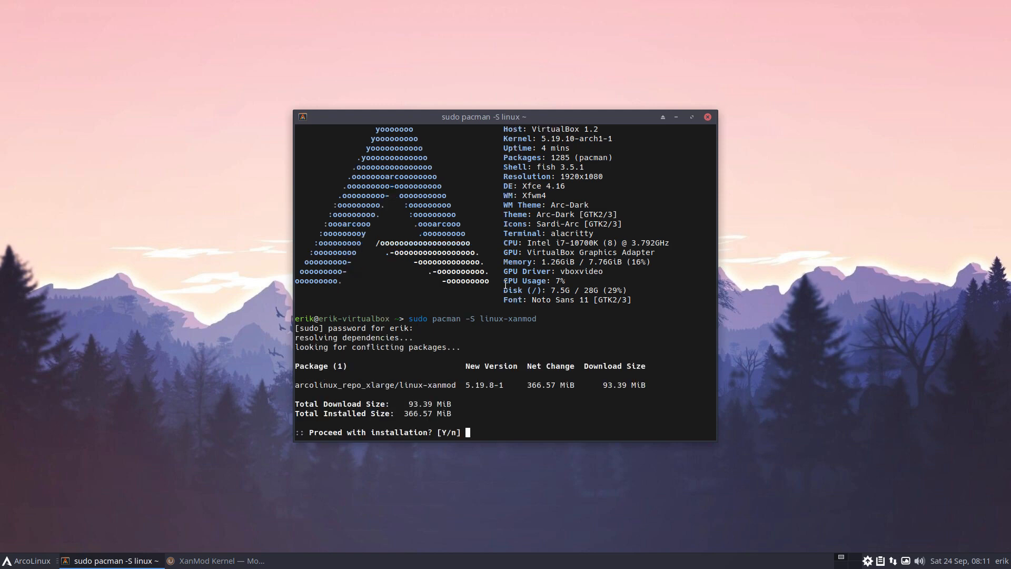
text(n)
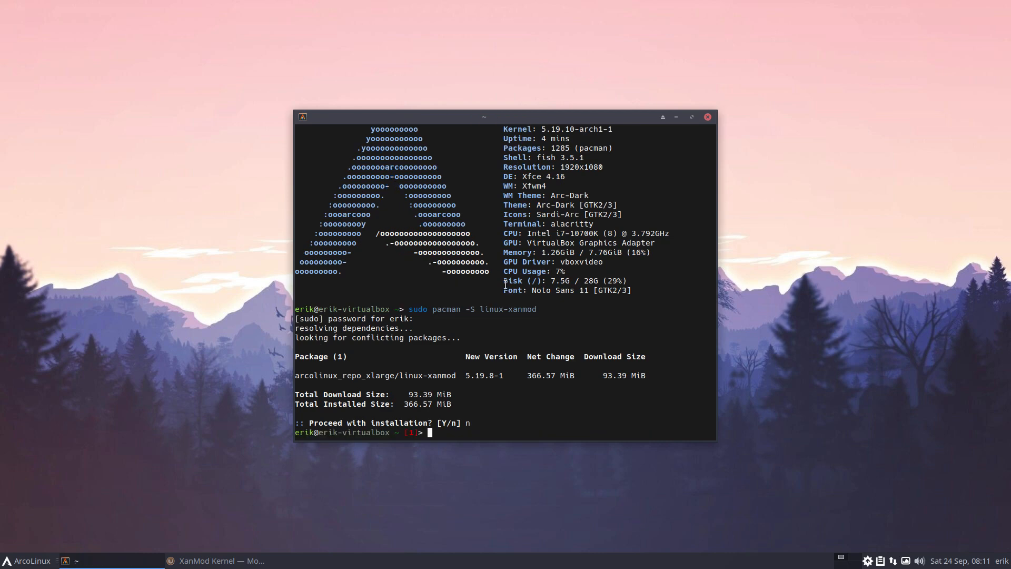
- Install linux-xanmod with linux-xanmod-headers and move the install window aside
text(sudo pacman -S linux-xanmod linux)
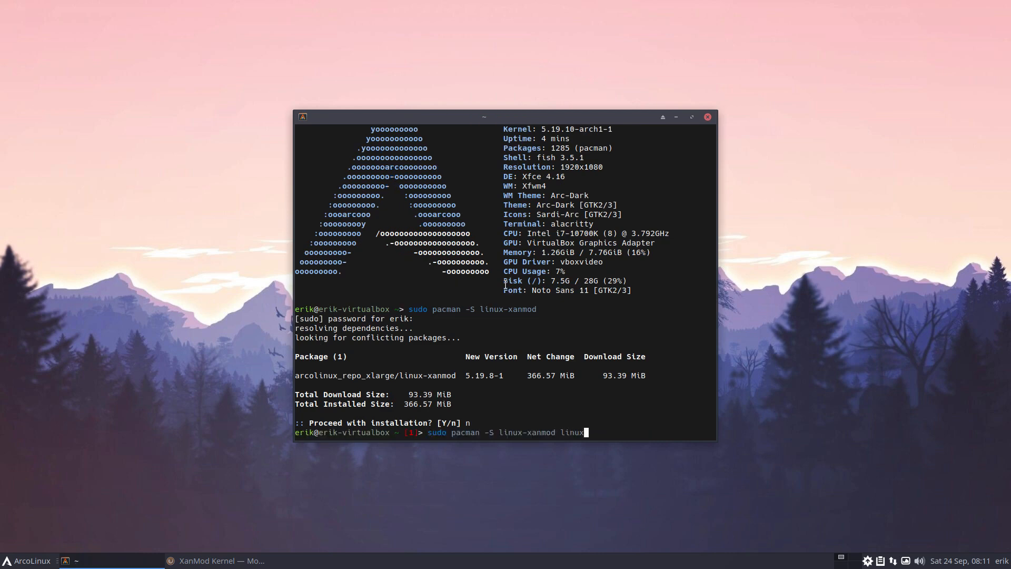
text(-xanmod)
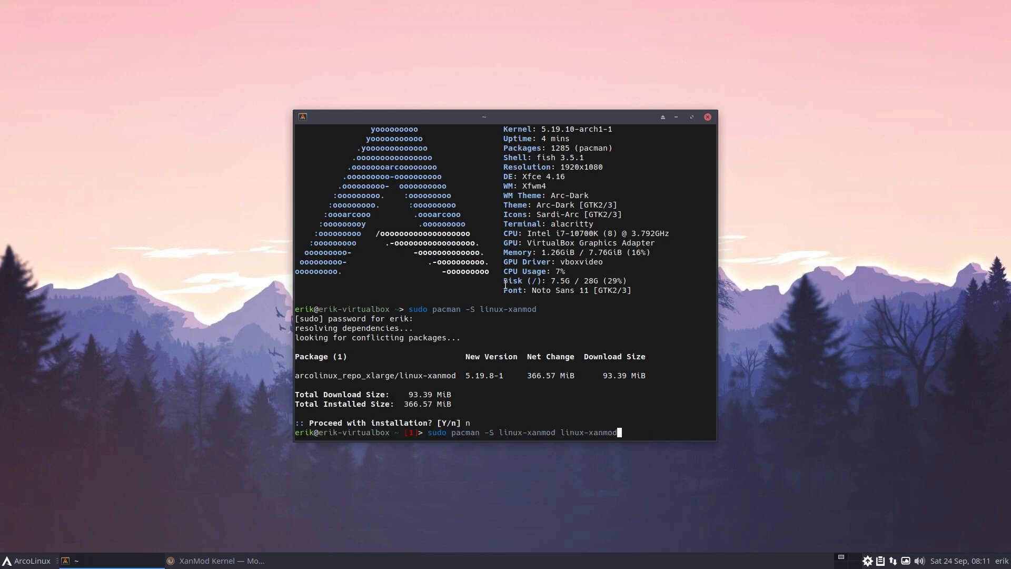
text(-head)
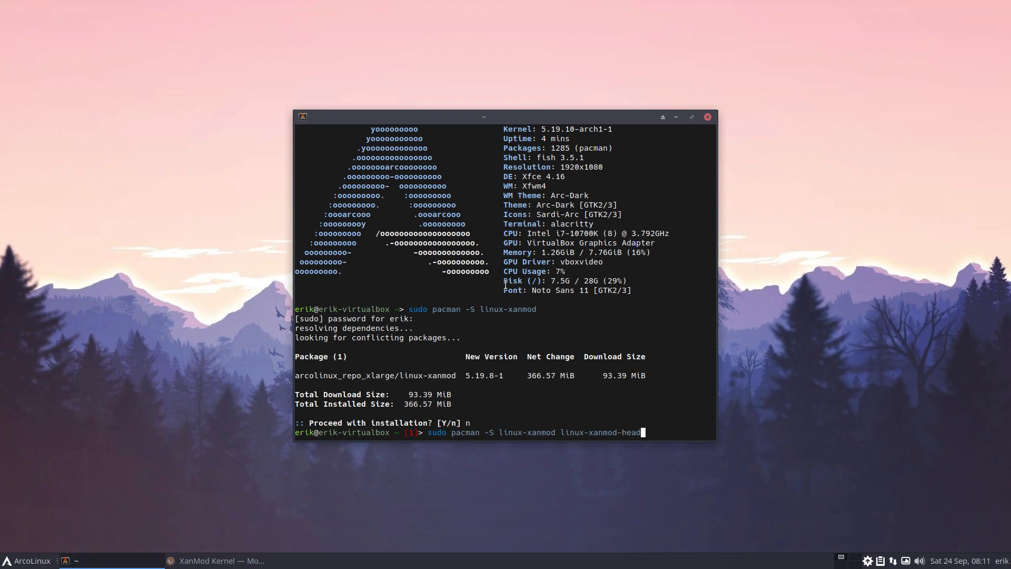
text(ers)
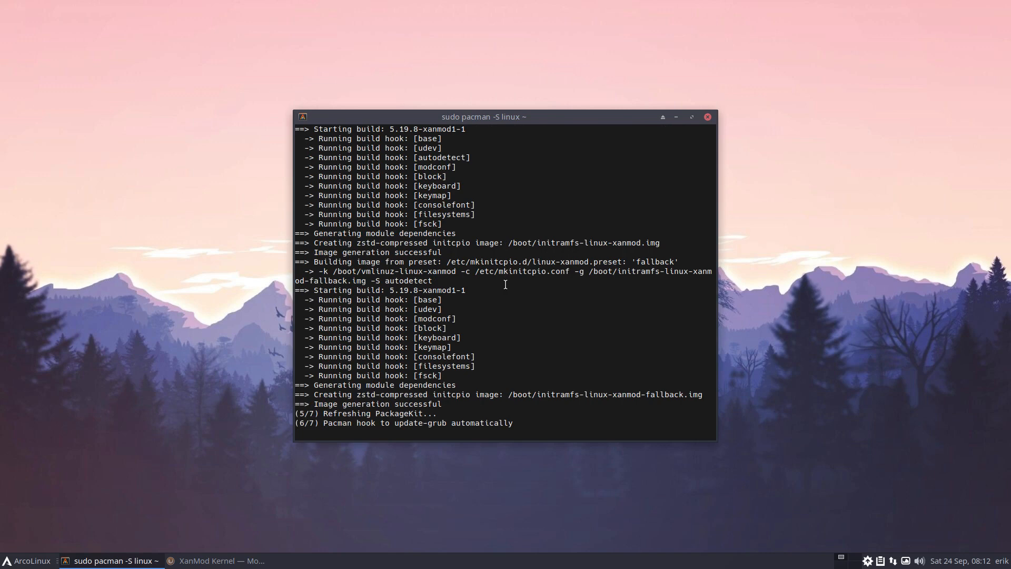
drag(483, 117, 234, 34)
text(sudo downg)
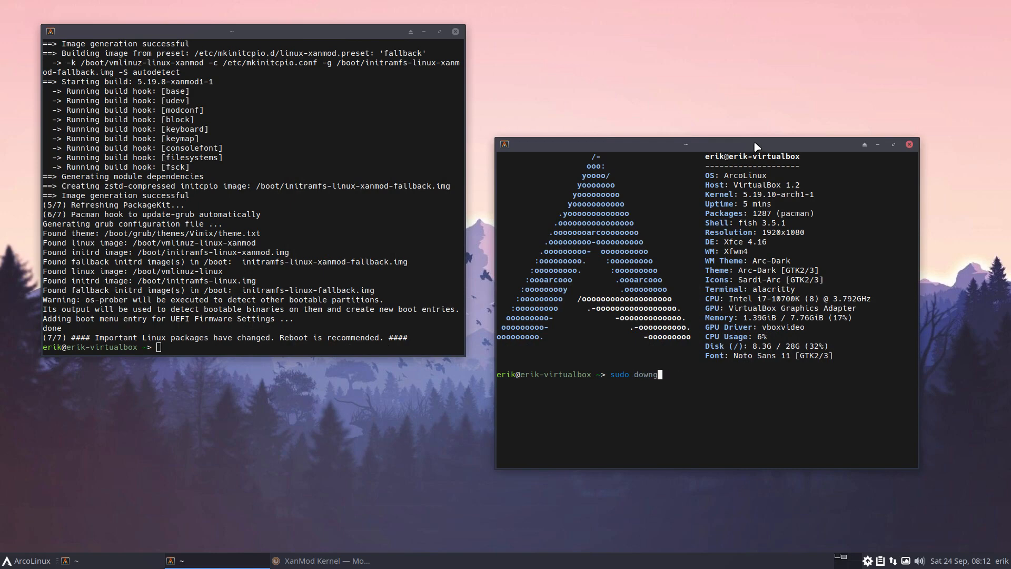
- Attempt to downgrade glibc and linux-xanmod, both failing with invalid choice
text(rade)
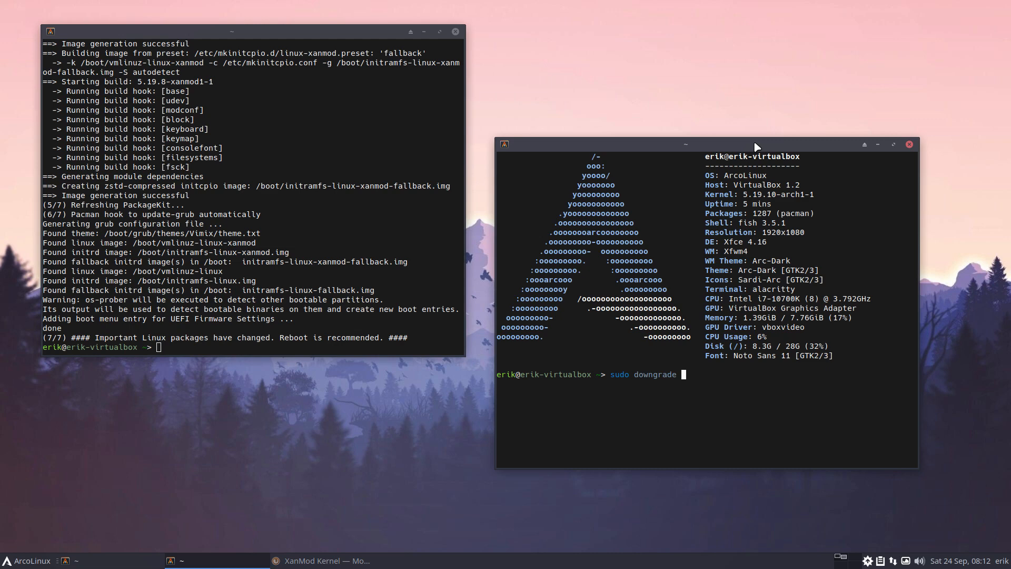
text(glibc)
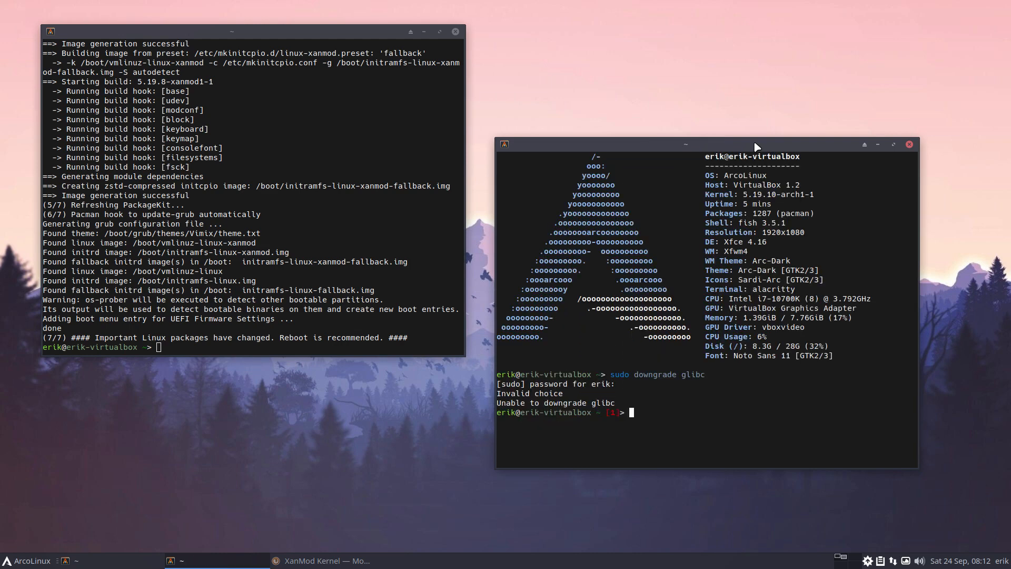
text(darthvader)
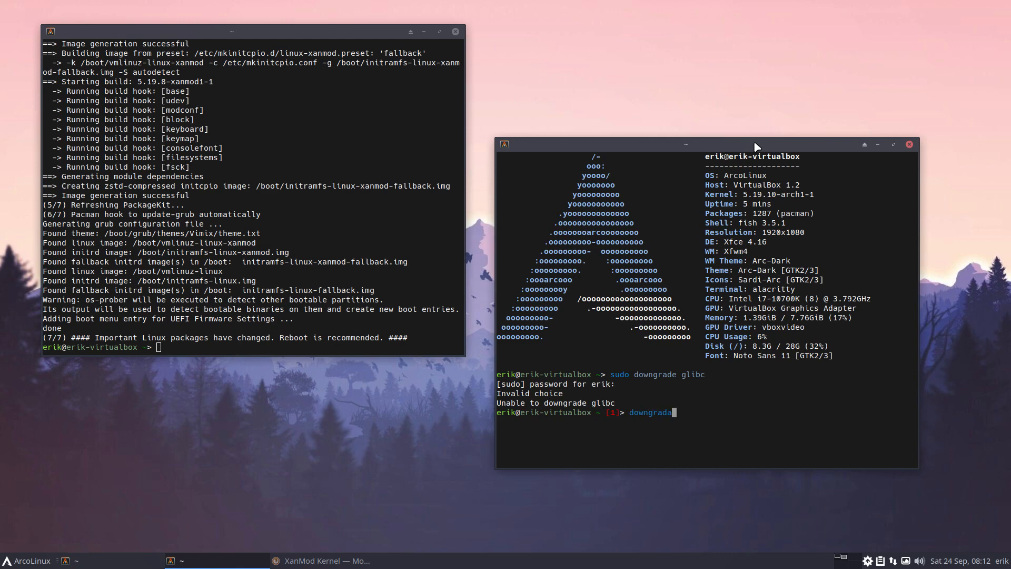
text(linu)
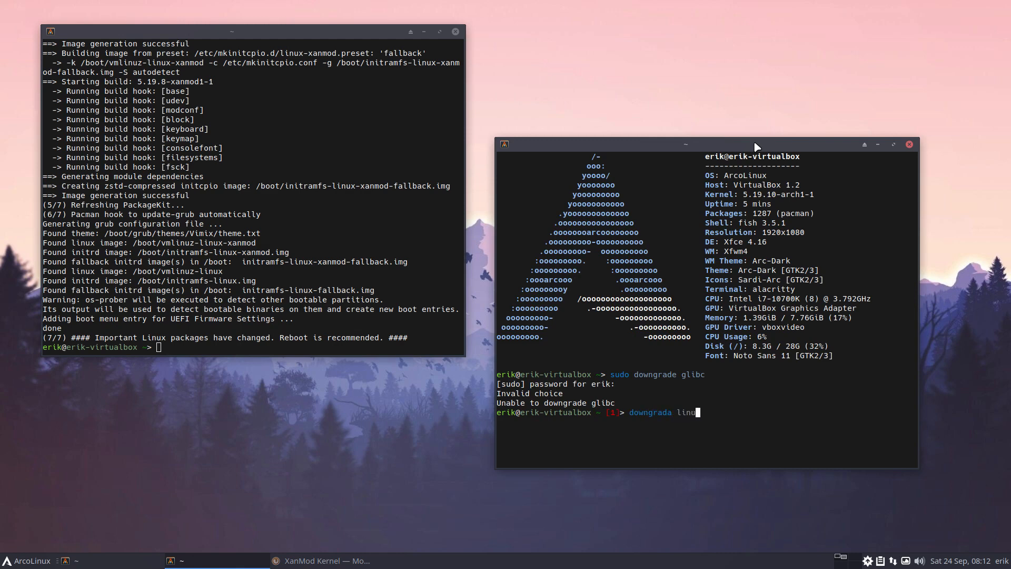
text(-xanmox)
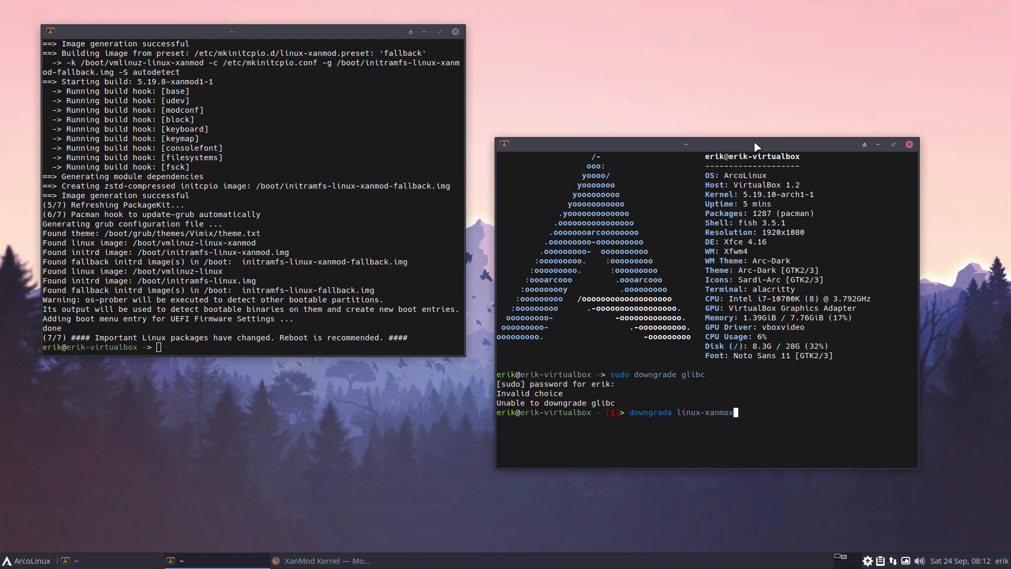
key(Return)
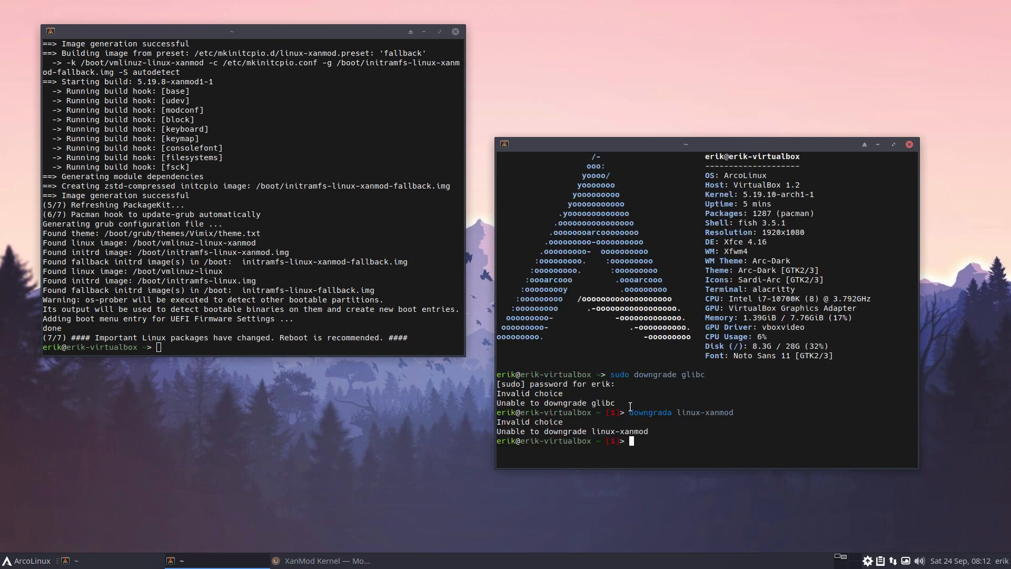
double_click(650, 412)
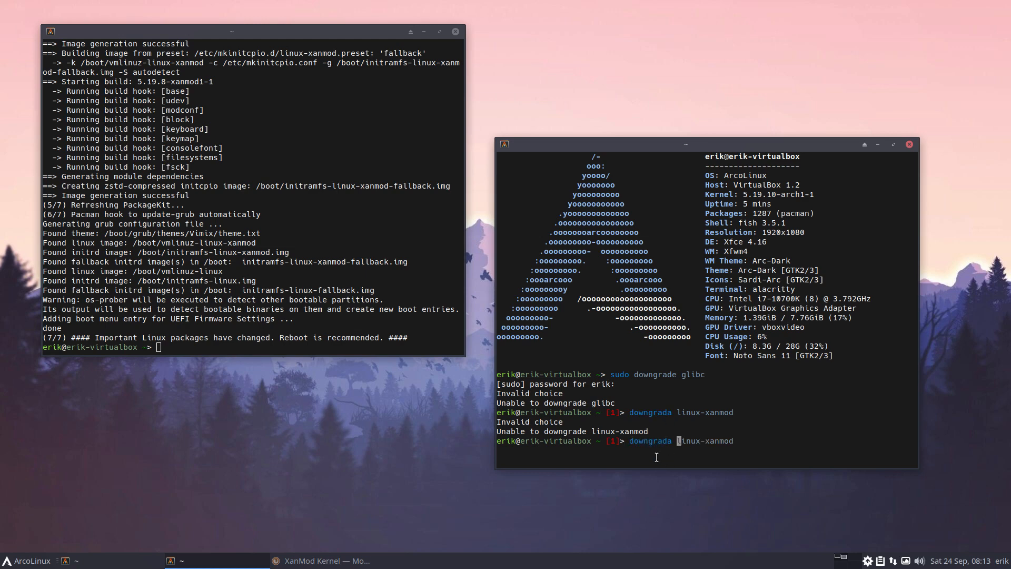
text(insync)
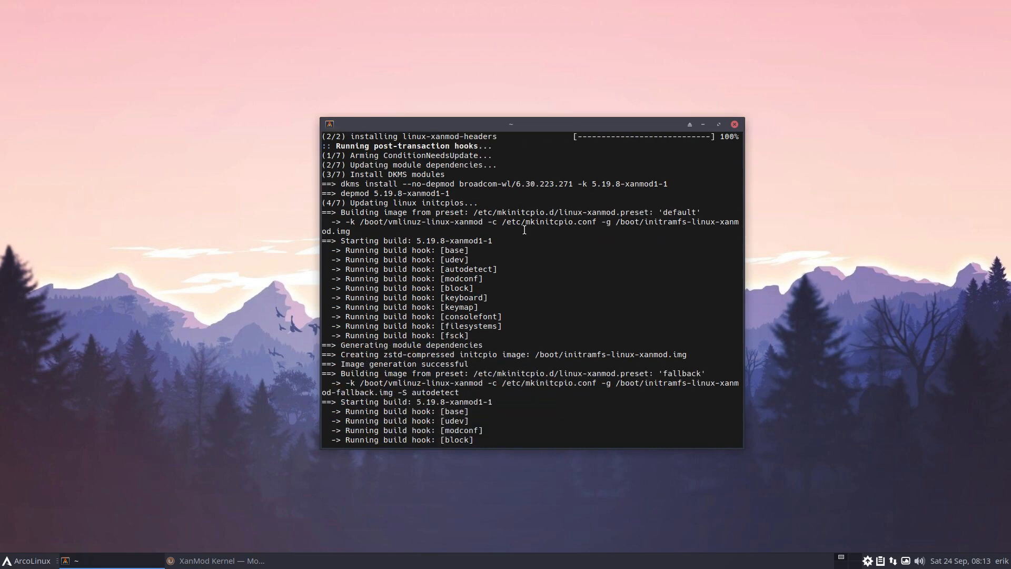
- Restart from the Xfce log out dialog and choose 'Boot existing OS'
double_click(415, 241)
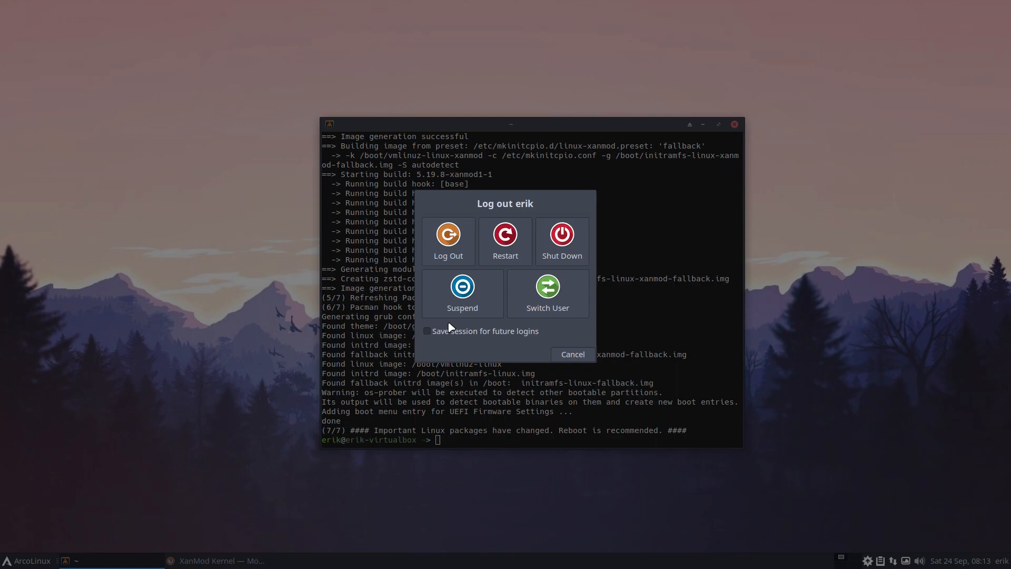
click(505, 234)
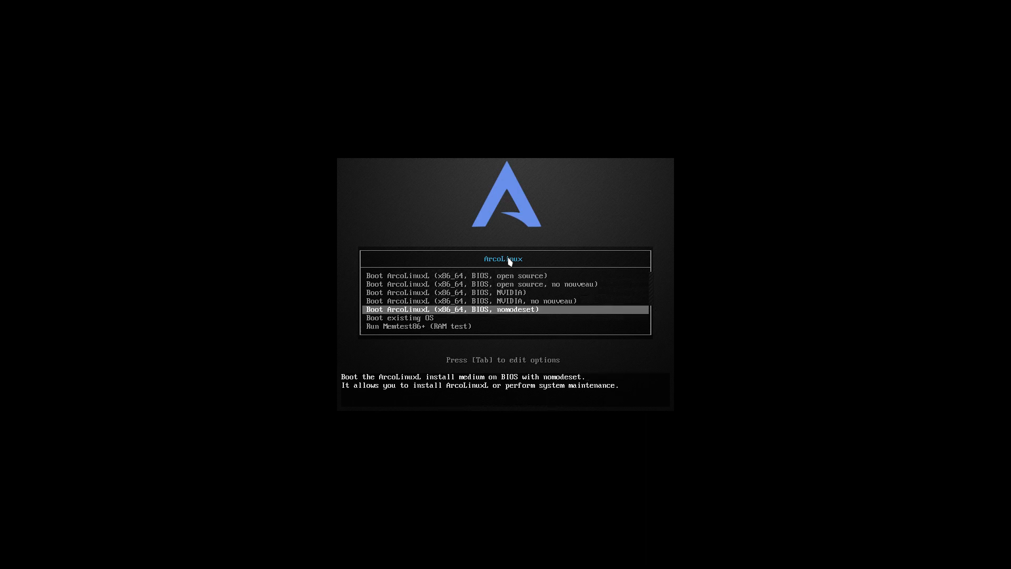
key(Down)
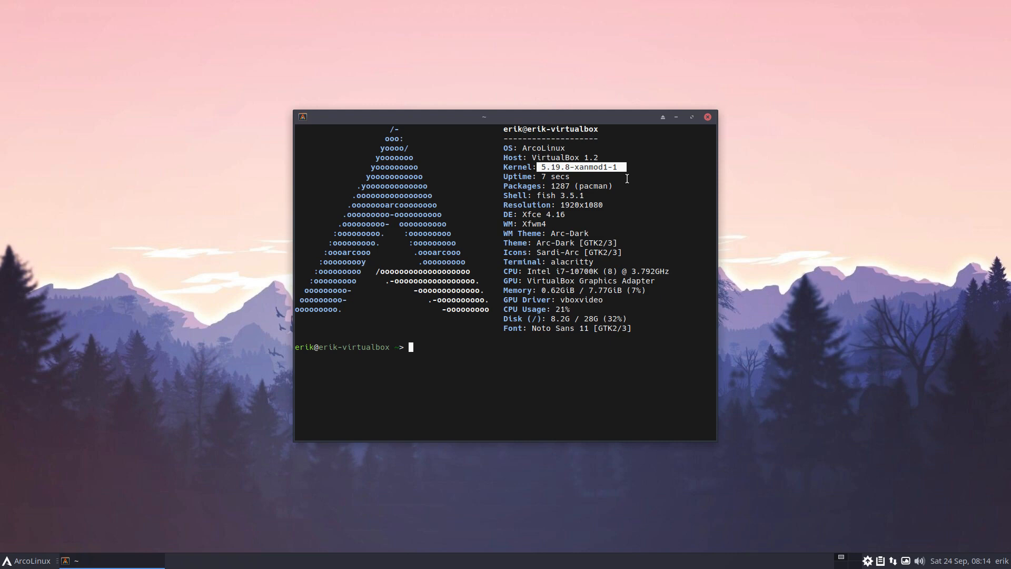
- After confirming kernel 5.19.8-xanmod1-1, remove linux-xanmod and linux-xanmod-headers, then reboot
text(sudo downgrade glibc)
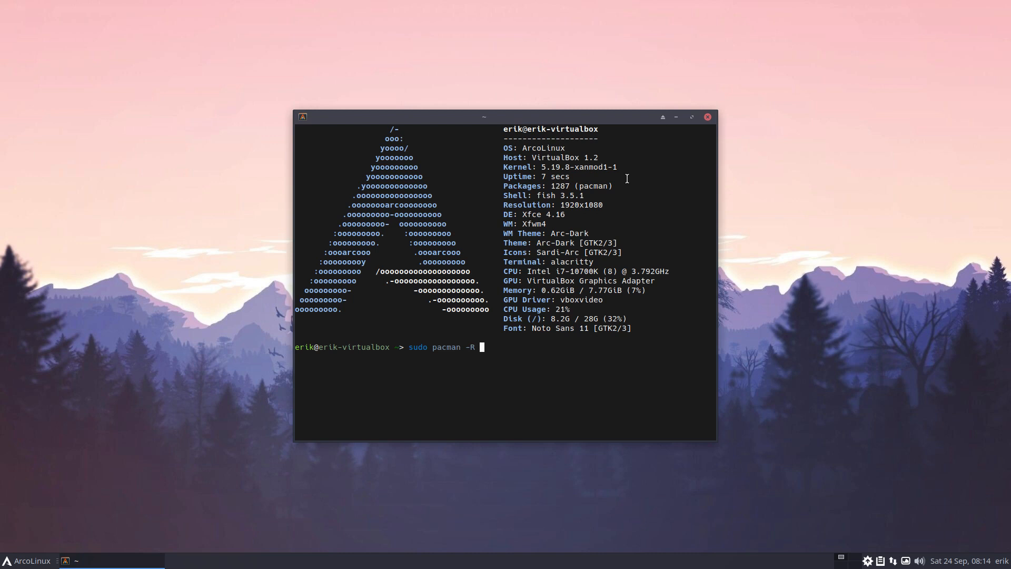
text(linux-xanmod linu)
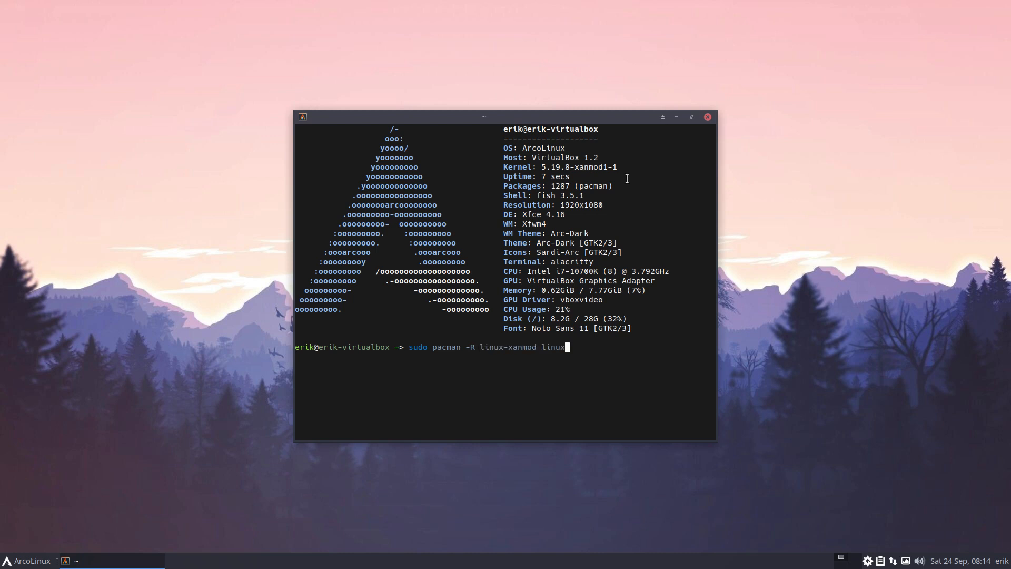
text(xanmox)
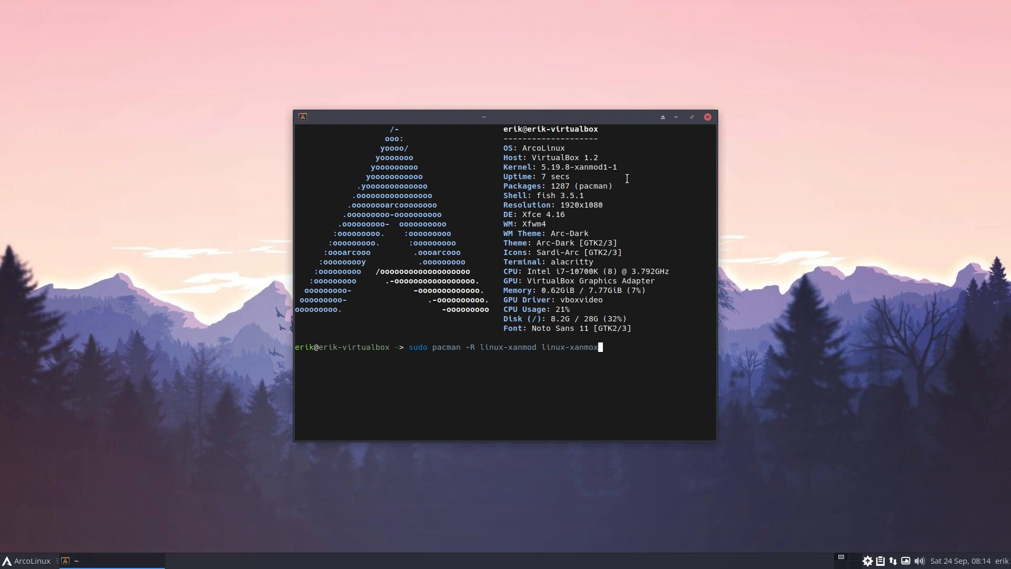
text(hea)
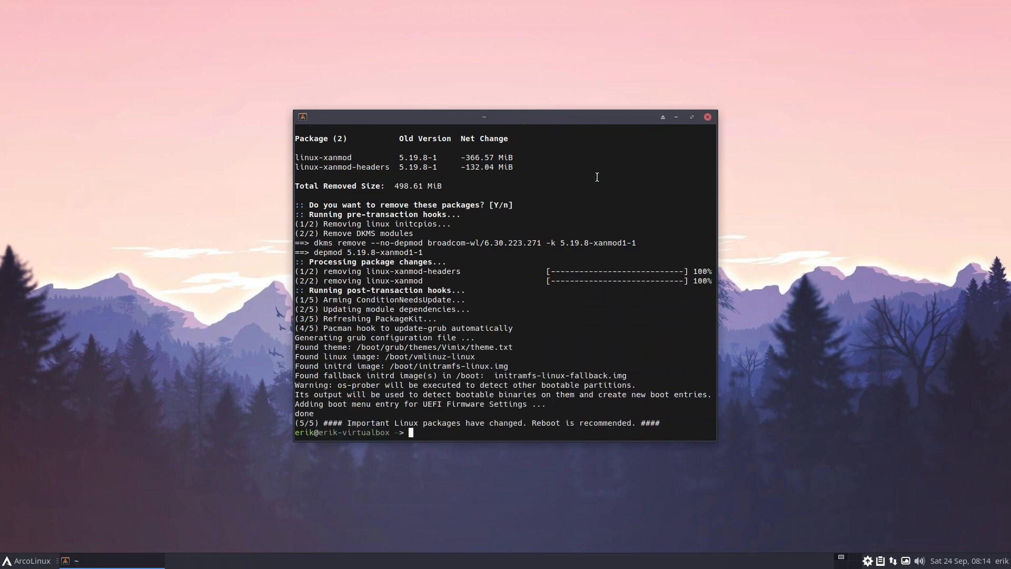
mouse_move(588, 205)
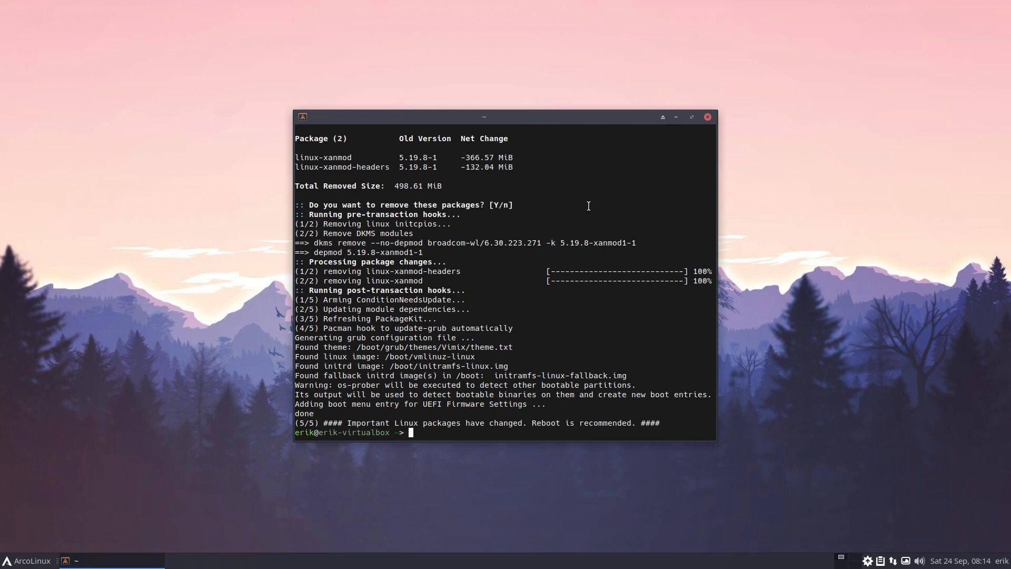
text(suod re)
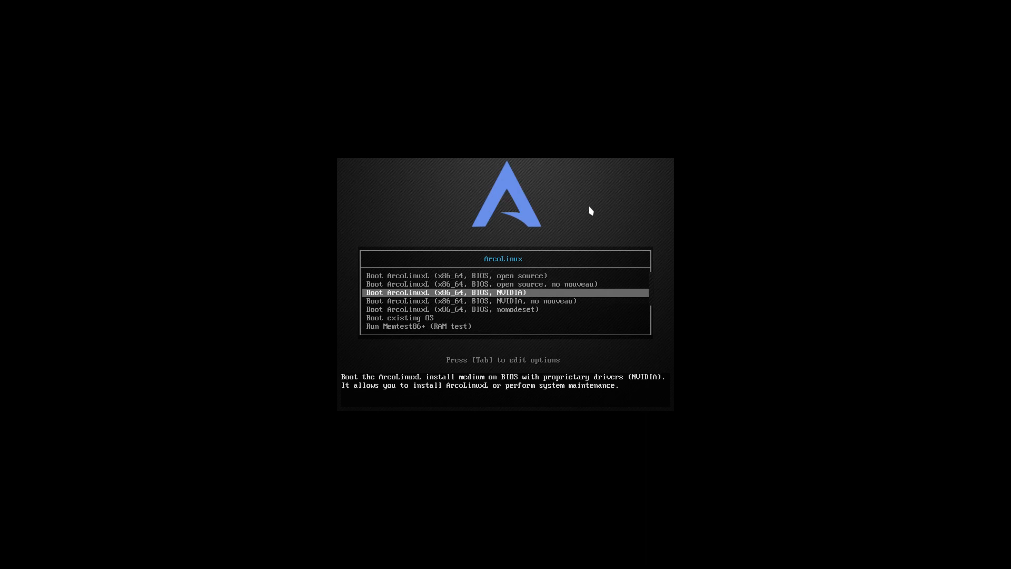
- Boot the existing OS and confirm neofetch shows kernel 5.19.10-arch1-1
key(Return)
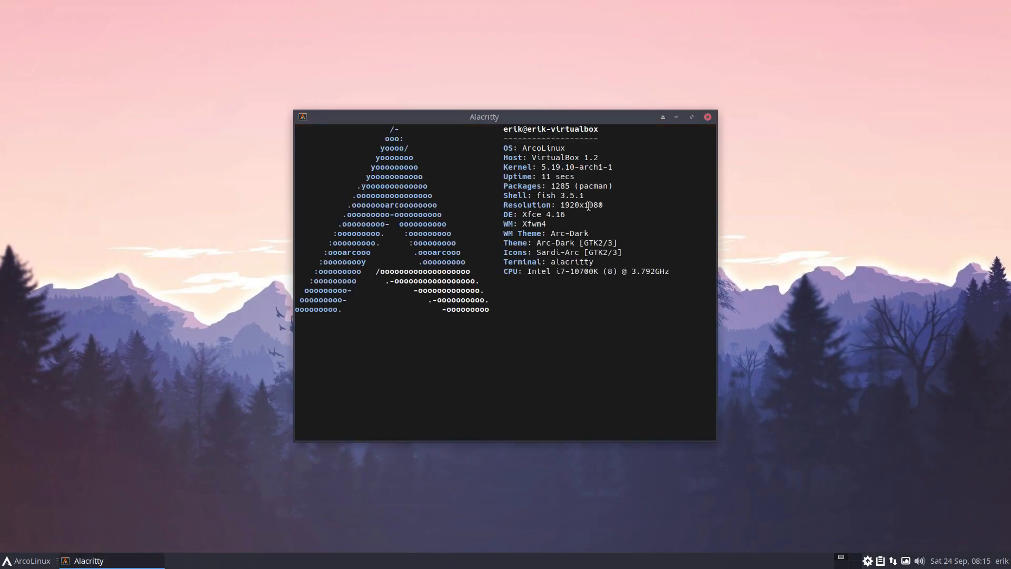
key(Return)
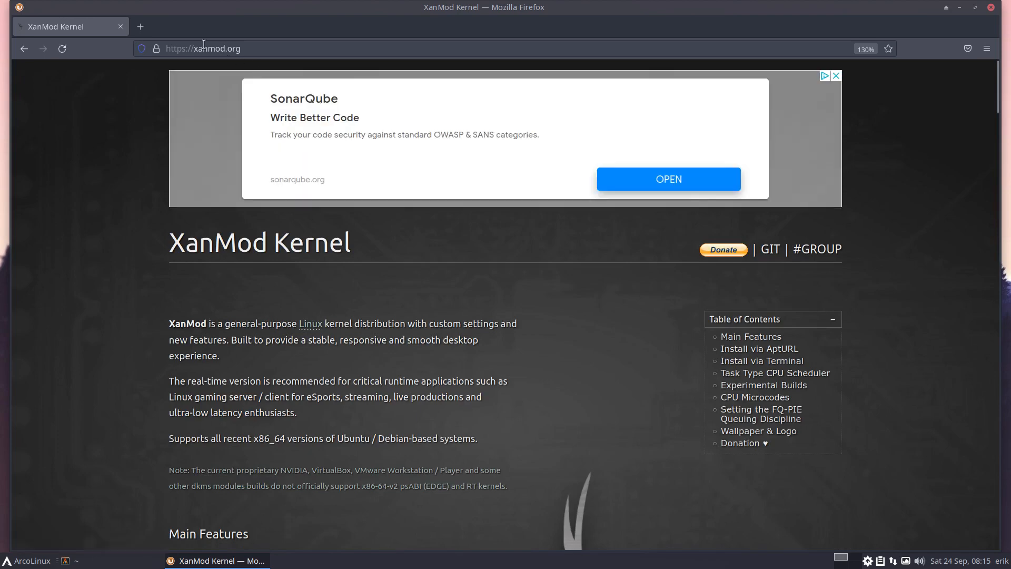
- Search Google for 'arcolinux arch-chroot' by editing the earlier 'arch linux arch-chroot' query
click(195, 48)
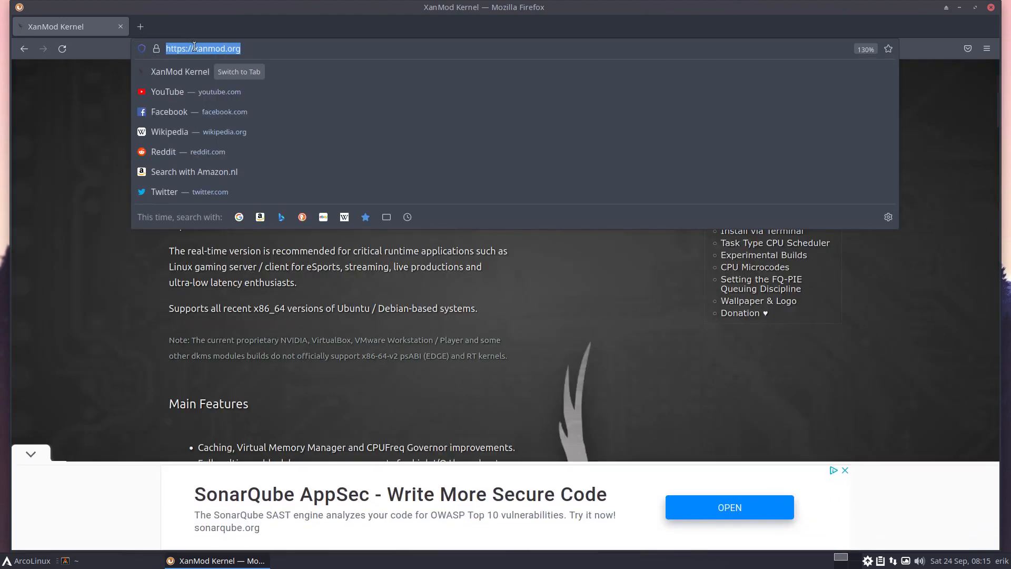
text(arcolinux+arch-chrrot)
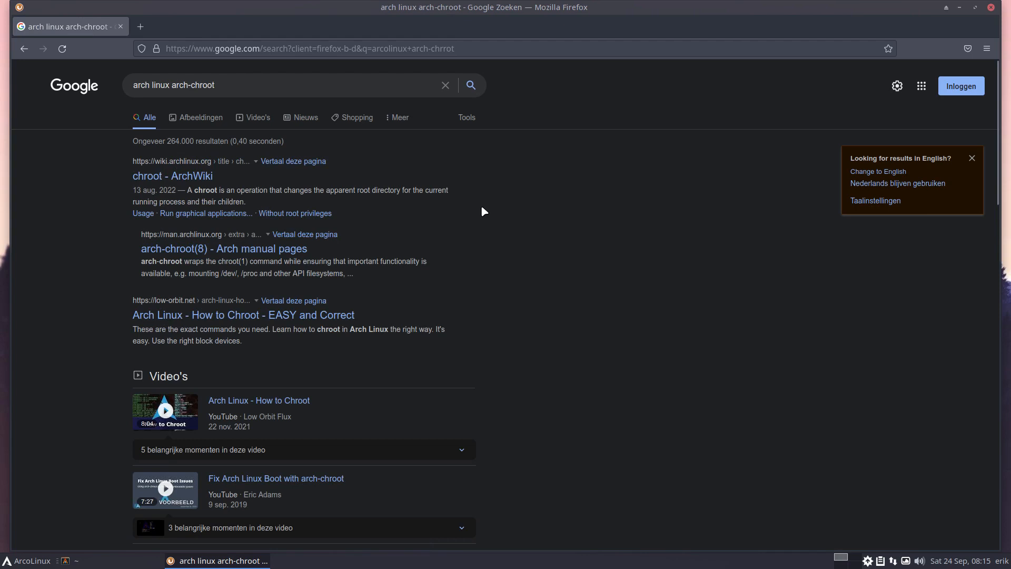
double_click(140, 84)
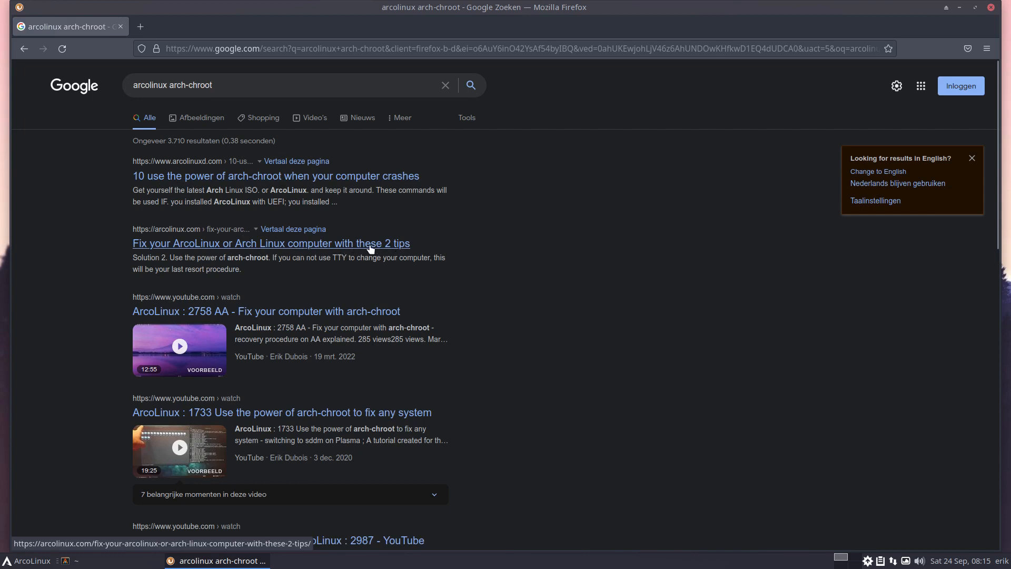
mouse_move(390, 248)
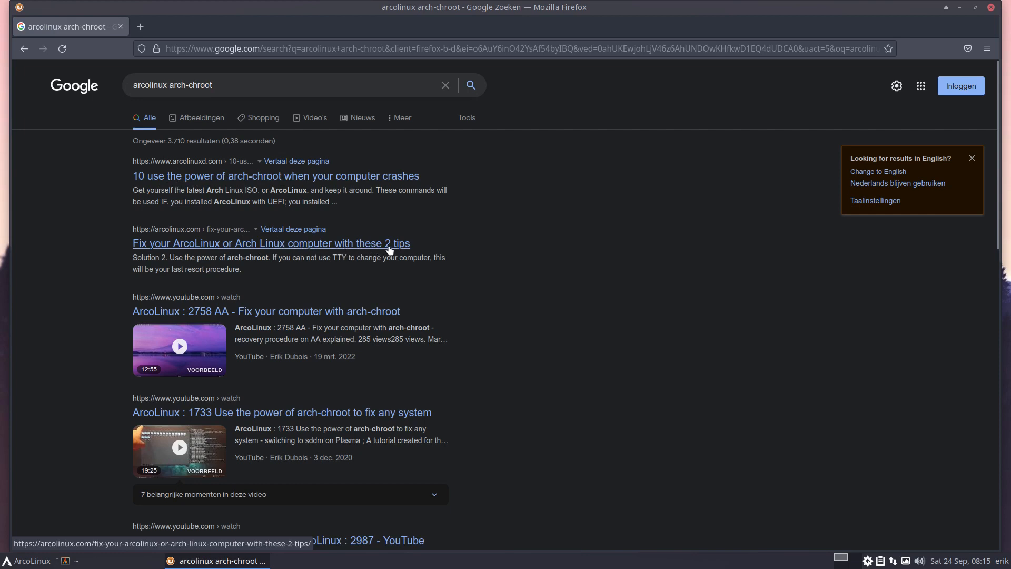
mouse_move(606, 417)
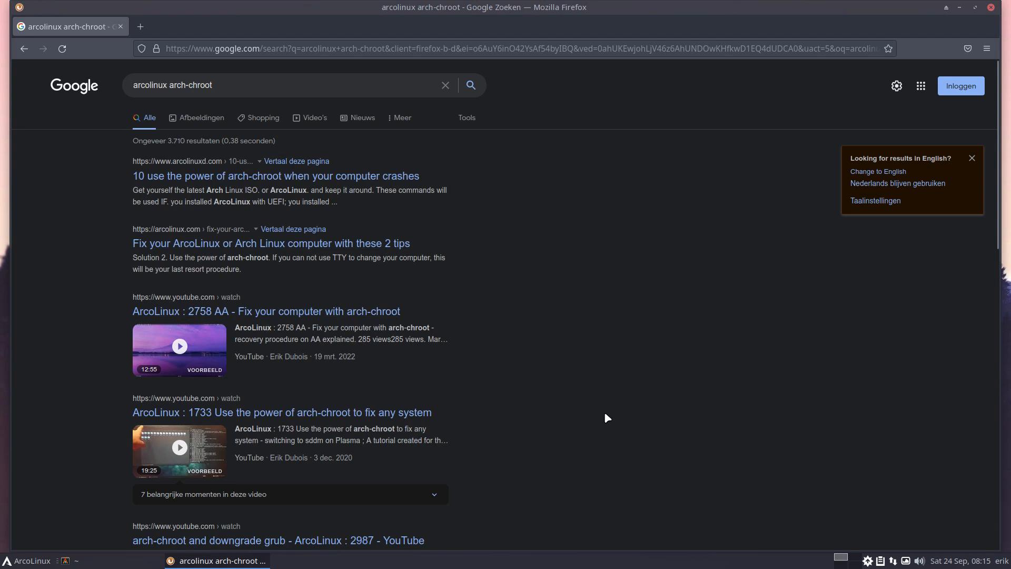
mouse_move(610, 415)
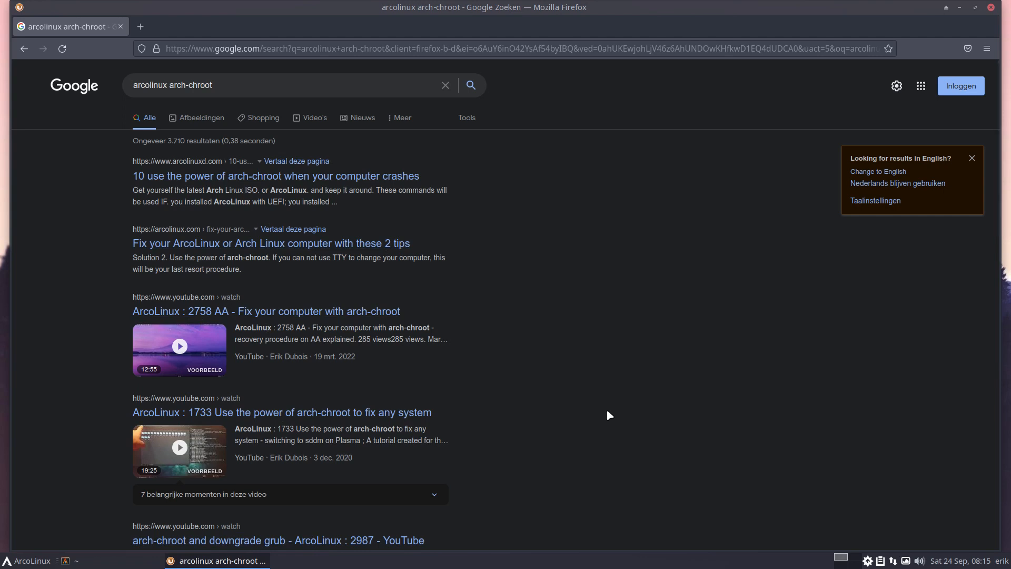